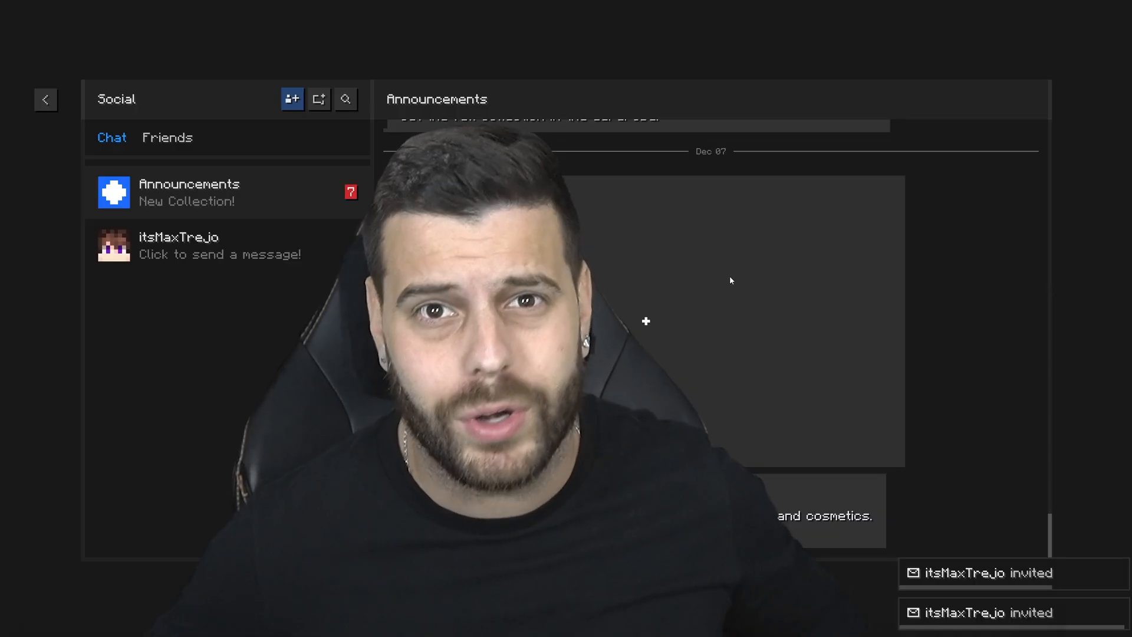
Leave the Java 21 guide in Chrome and bring up the Windows Settings home page
click(179, 246)
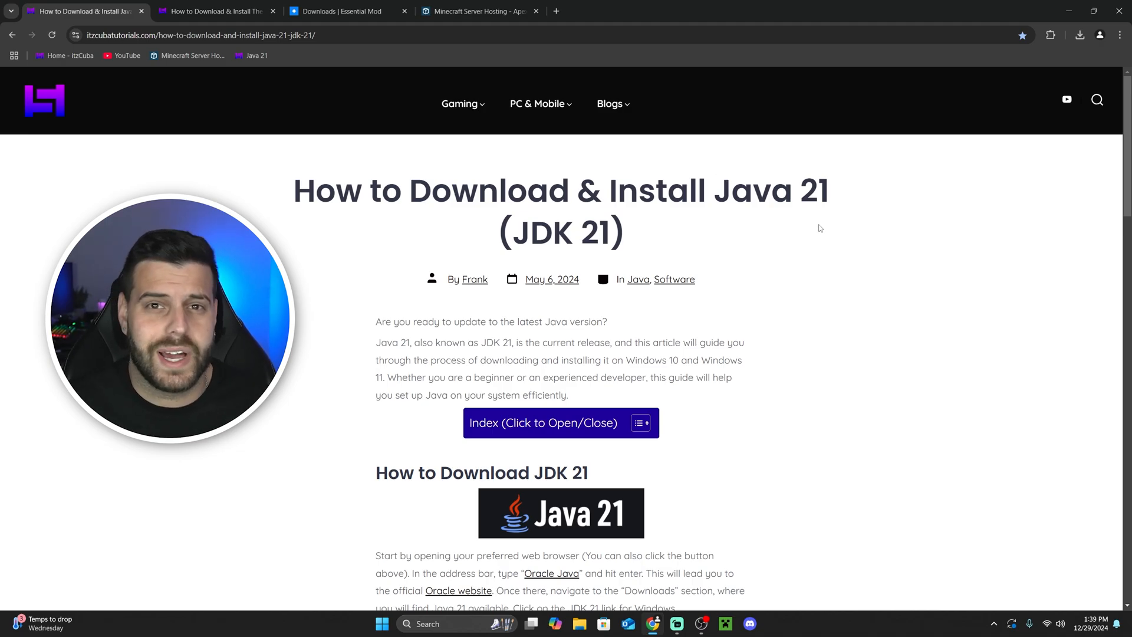
mouse_move(839, 200)
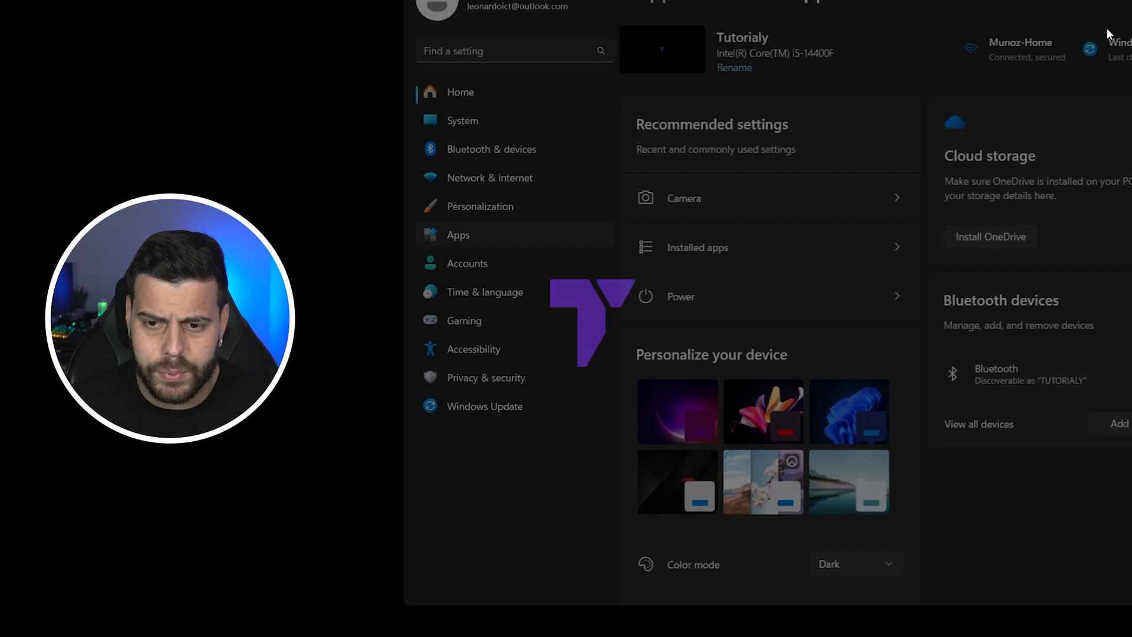
Confirm Java SE Development Kit 21.0.5 appears in Installed apps for 'java', then close Settings
click(697, 248)
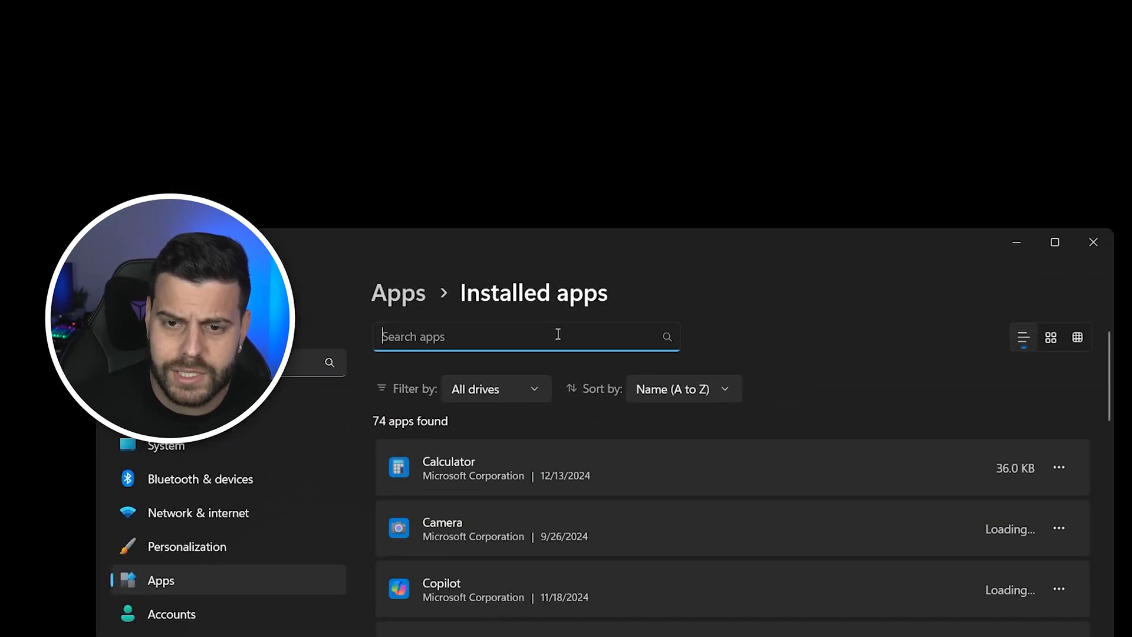
text(java)
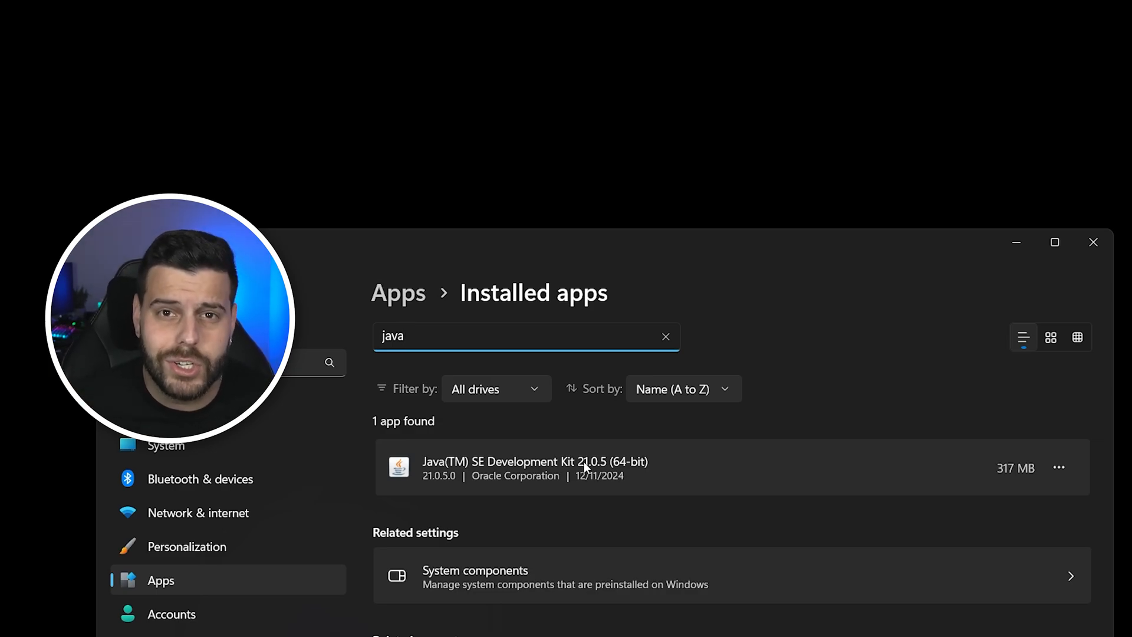
click(1060, 468)
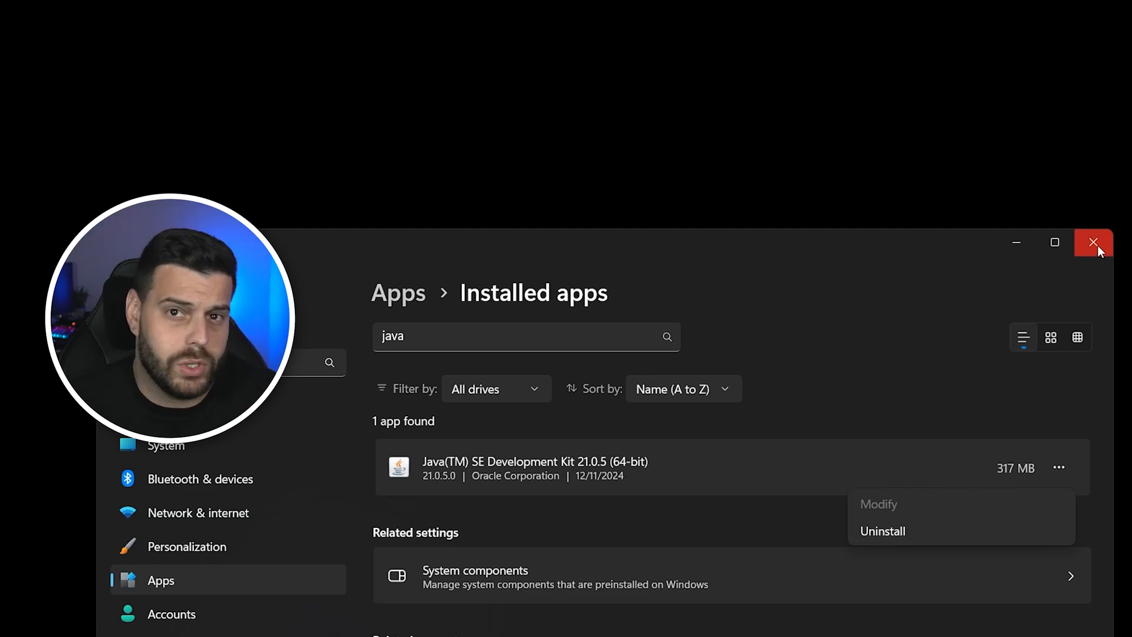
click(1094, 243)
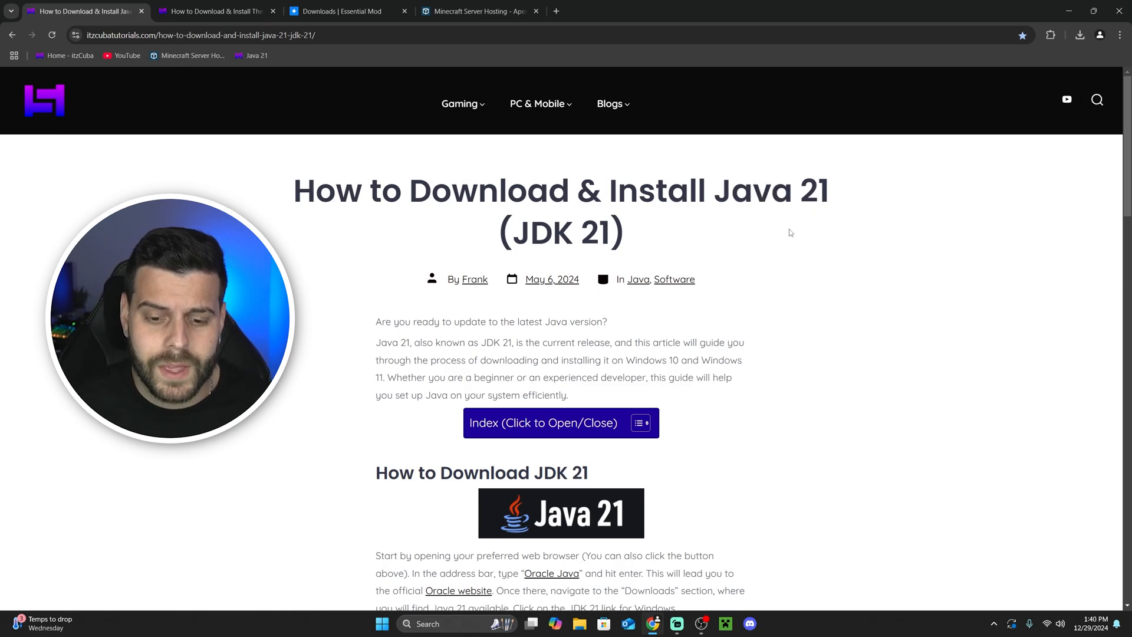
Follow the guide's Oracle link to the JDK 21 Windows x64 installer downloads
scroll(down, 3)
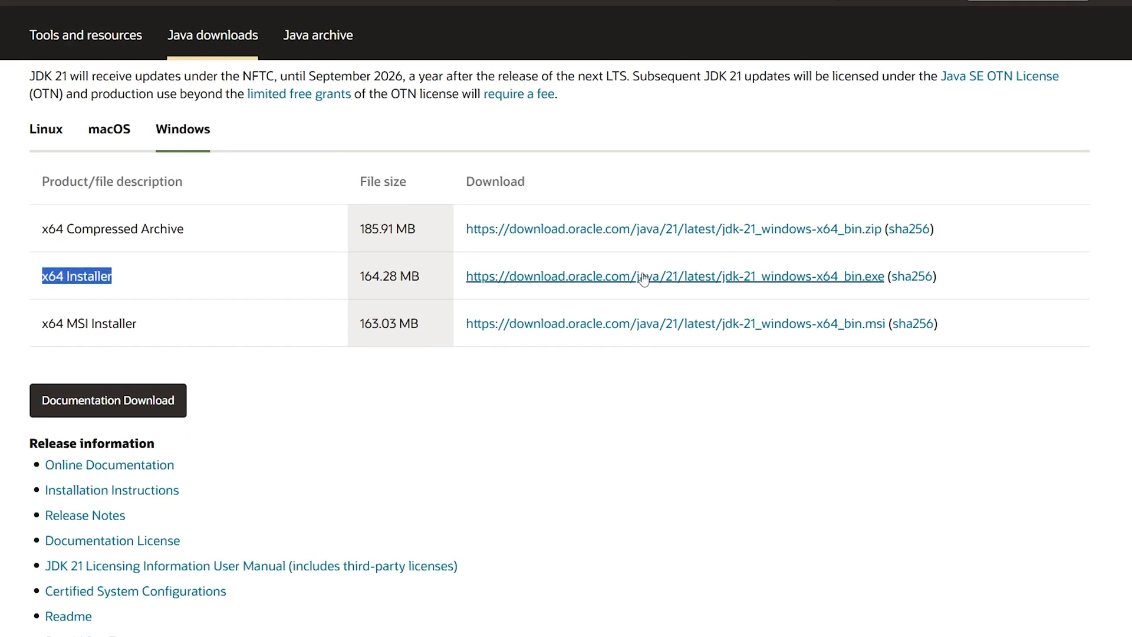
click(88, 10)
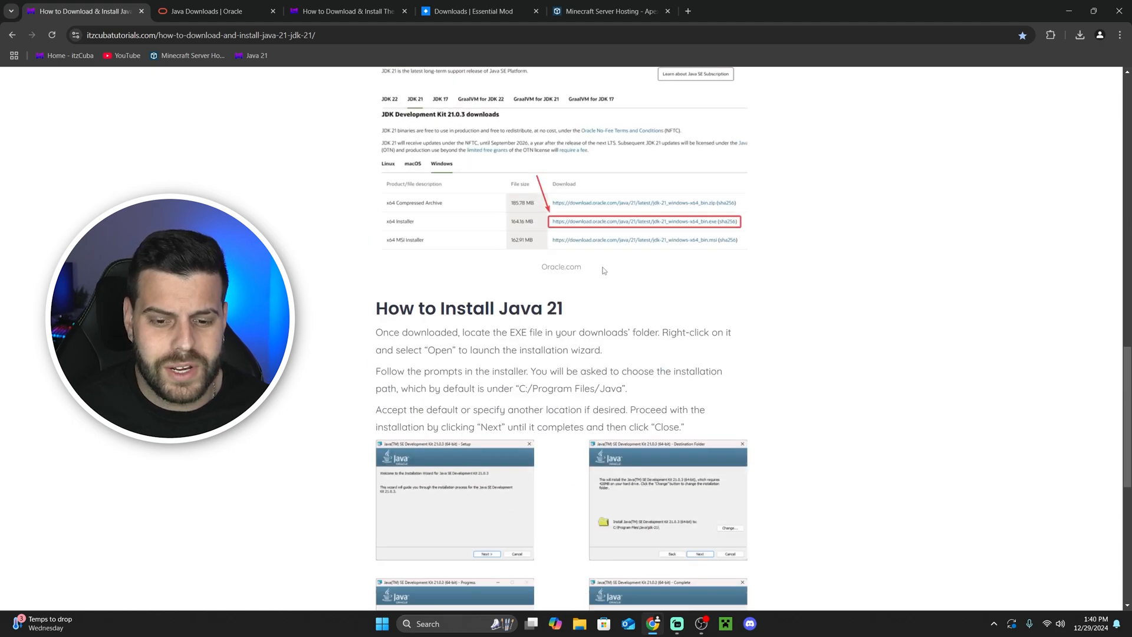
scroll(down, 3)
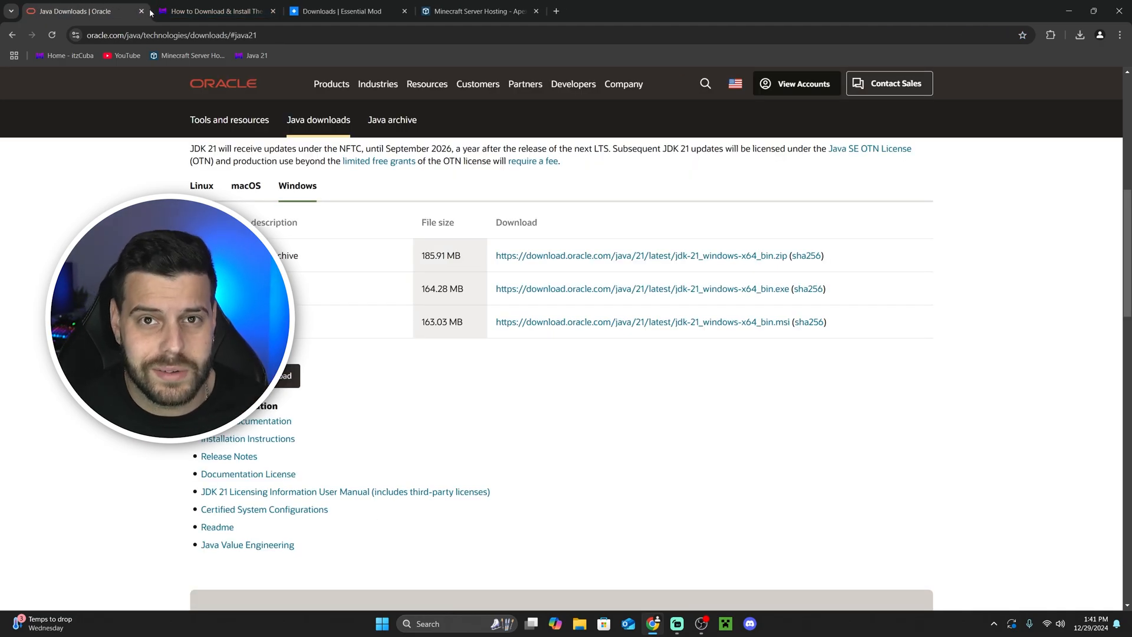
Close the Oracle tab and follow the Essential guide's Step 1 download link
click(142, 12)
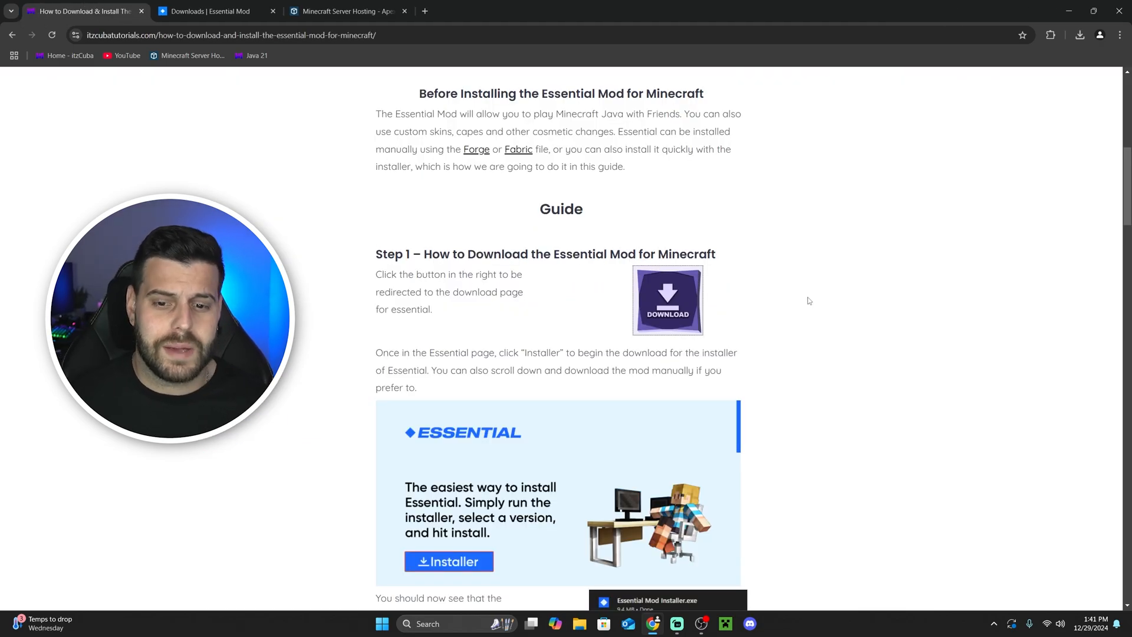
scroll(up, 3)
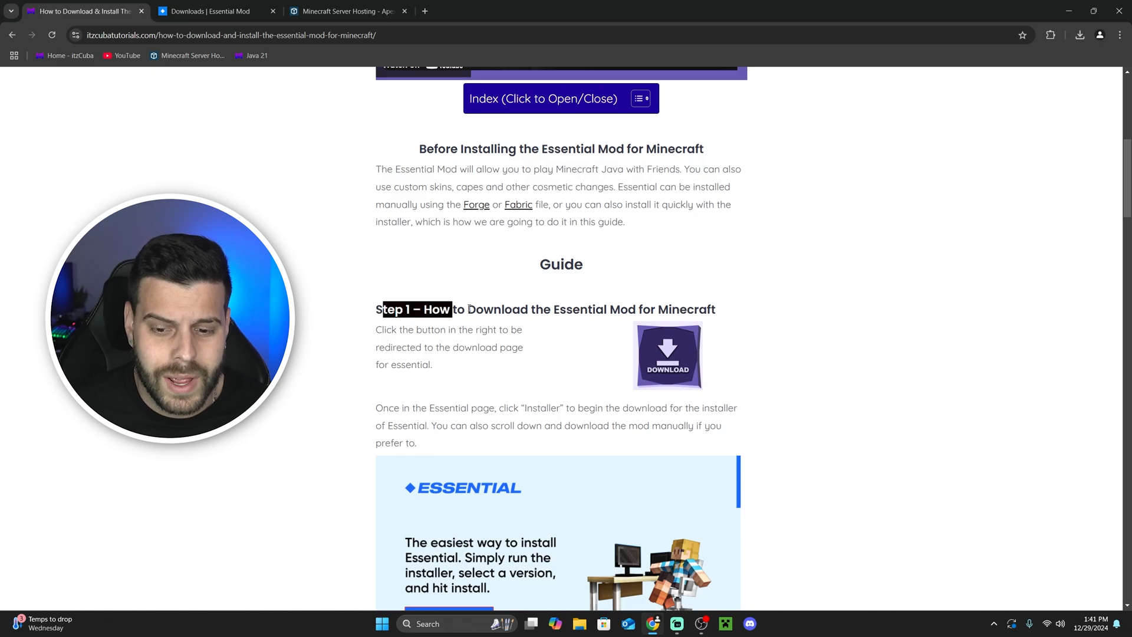
click(212, 11)
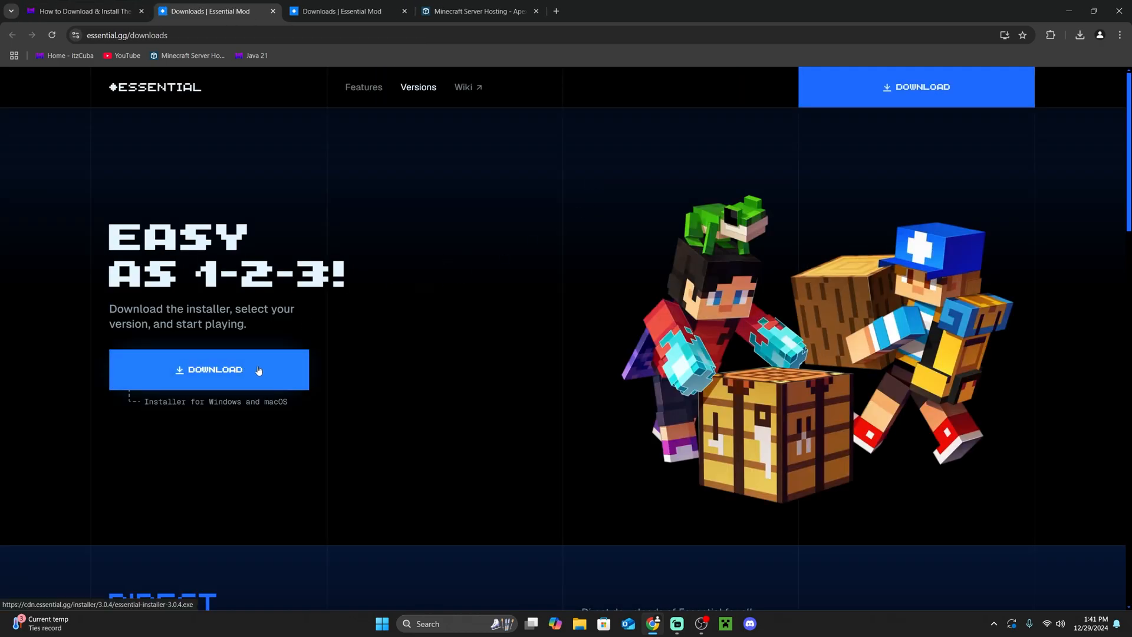
mouse_move(370, 283)
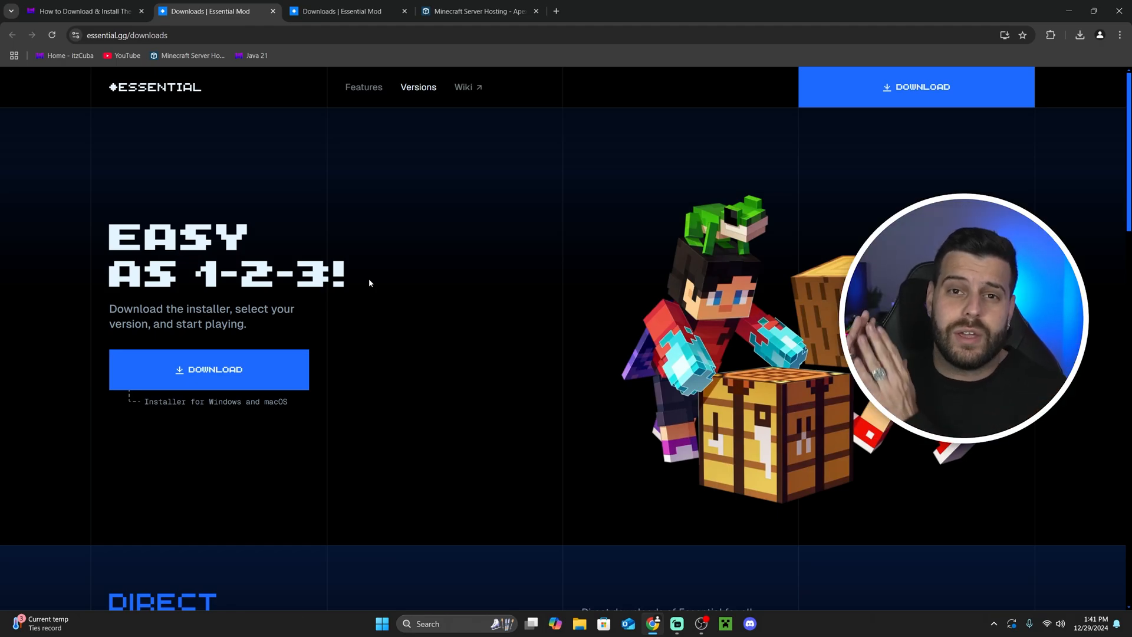
Review the Direct Downloads on essential.gg, then run essential-installer-3.0.4.exe from the desktop
scroll(down, 3)
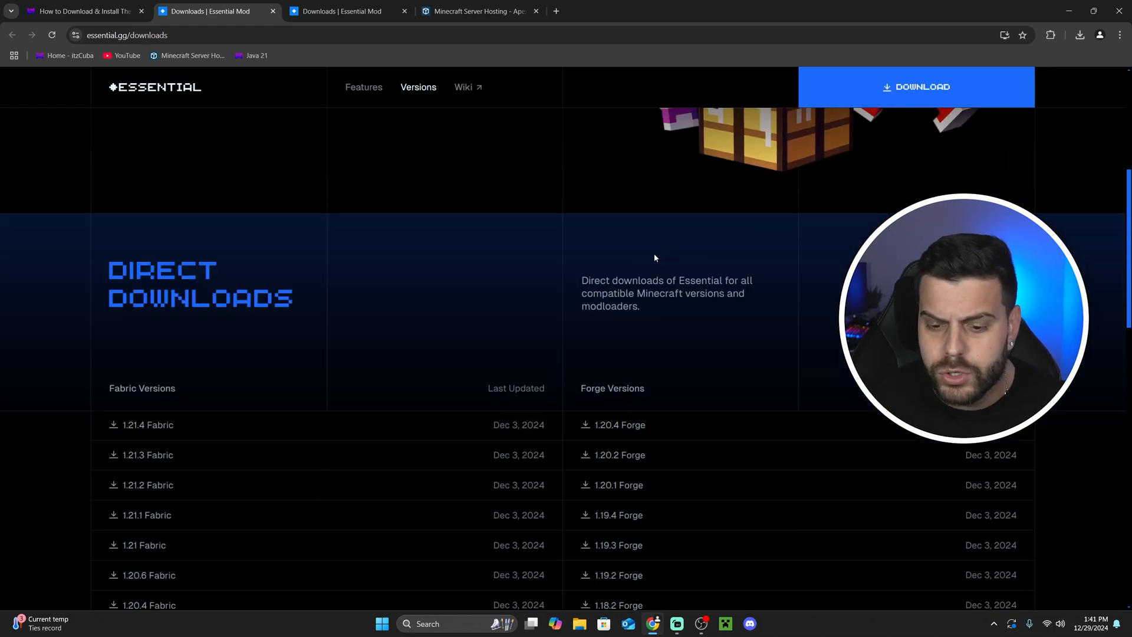
scroll(down, 3)
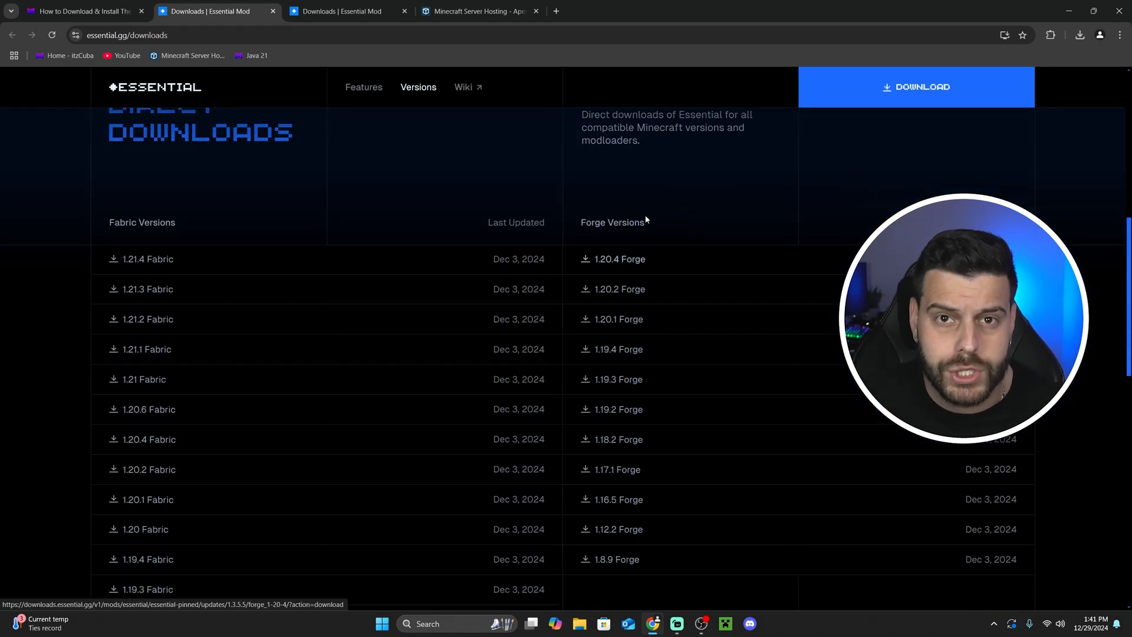
mouse_move(623, 260)
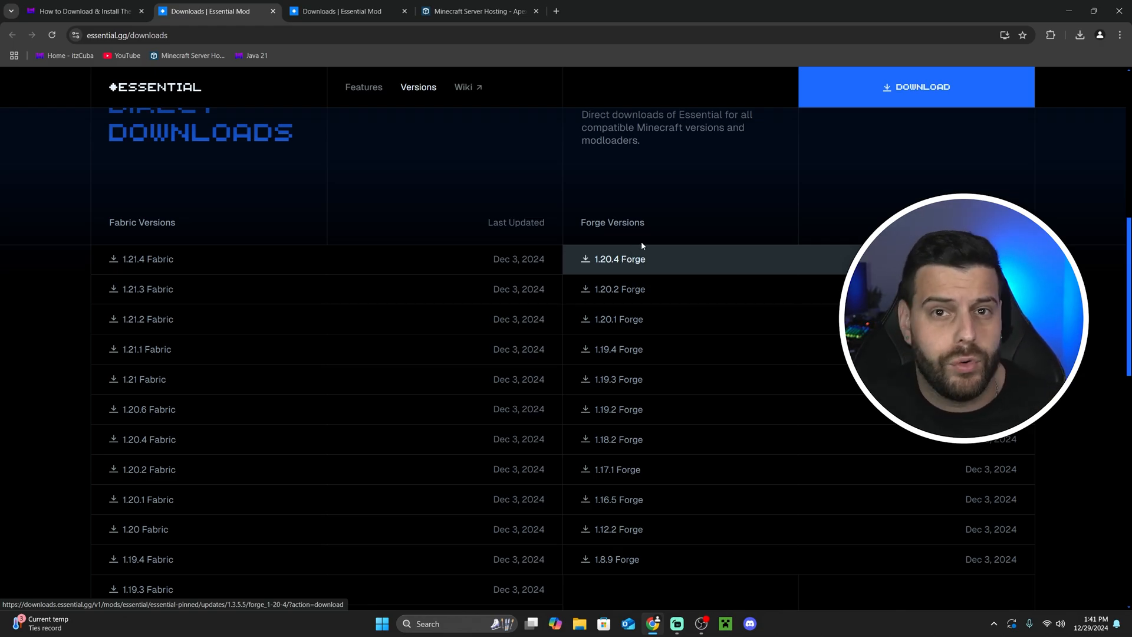
mouse_move(662, 196)
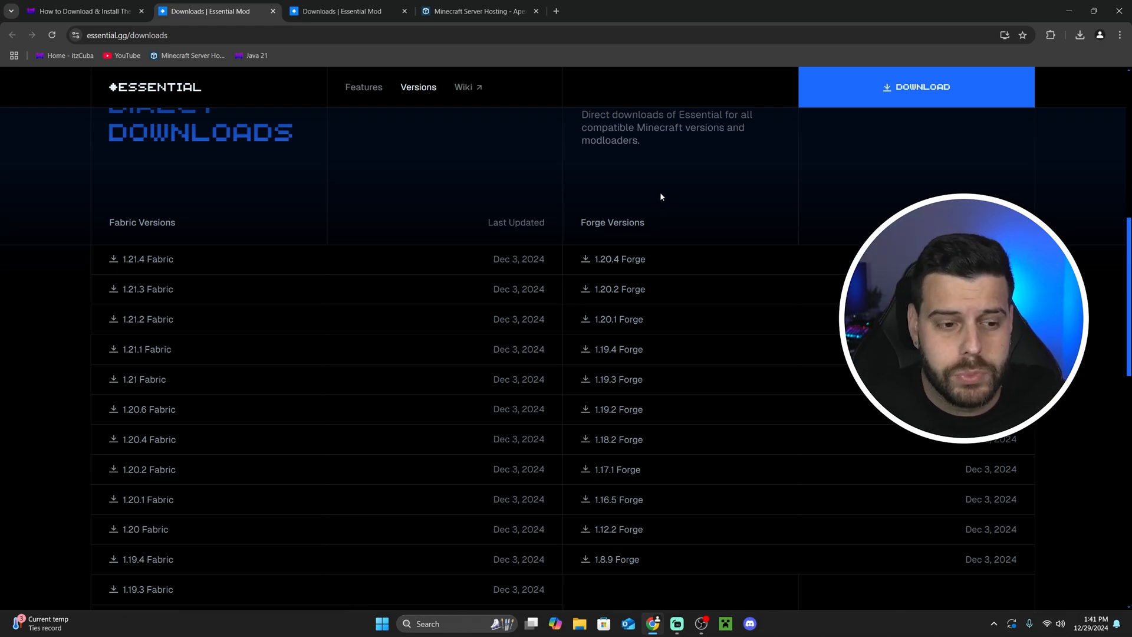
mouse_move(144, 263)
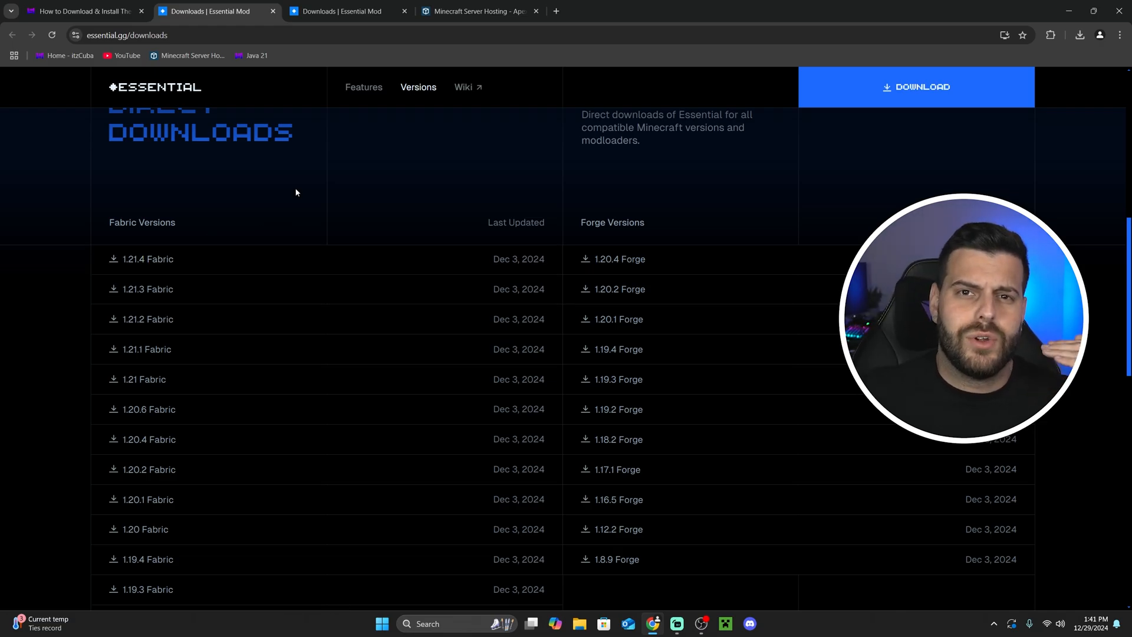
scroll(up, 3)
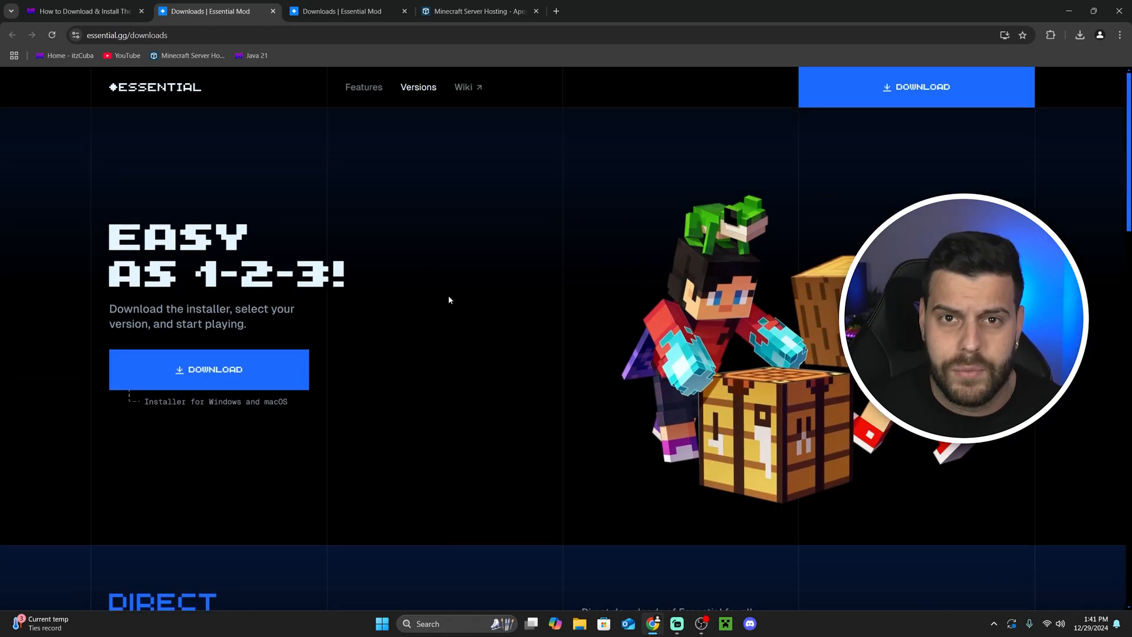
mouse_move(484, 292)
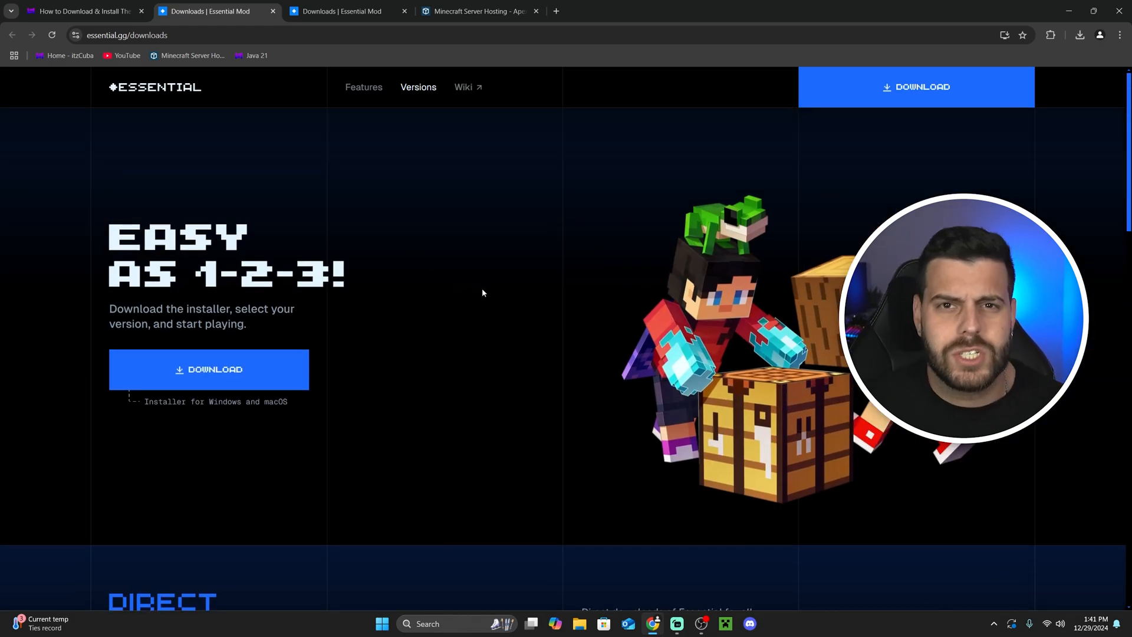
scroll(down, 3)
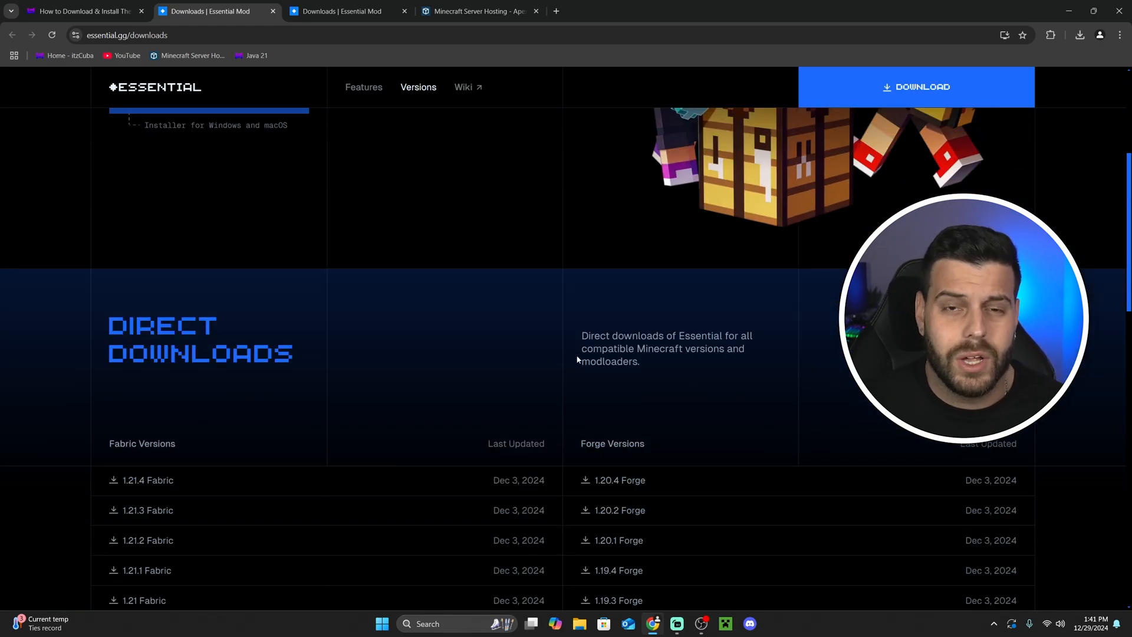
scroll(up, 3)
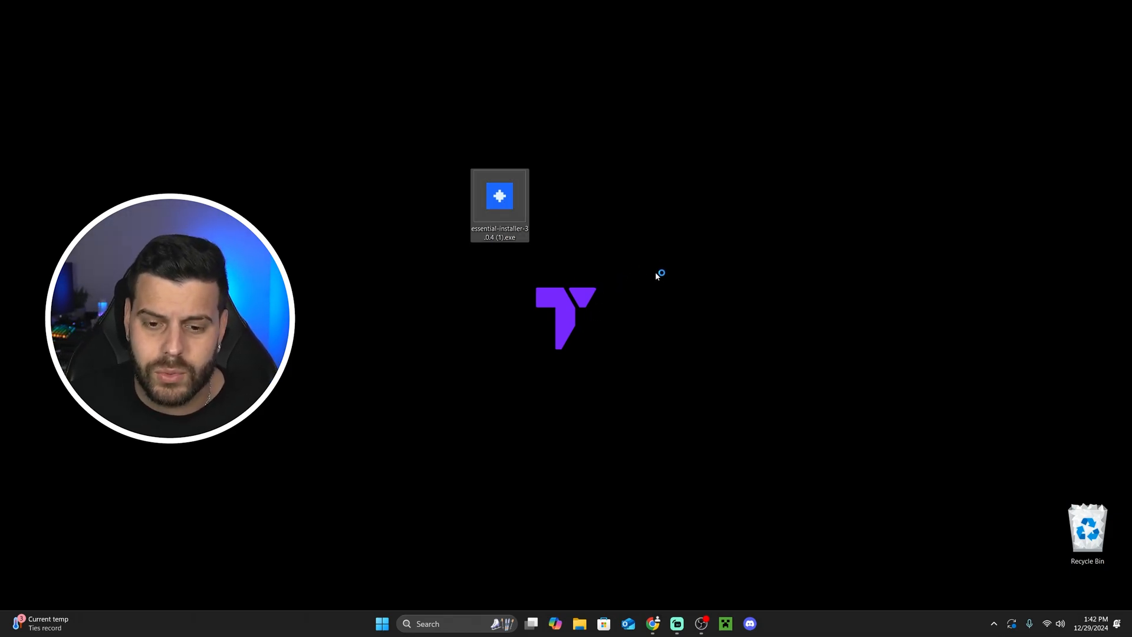
double_click(500, 197)
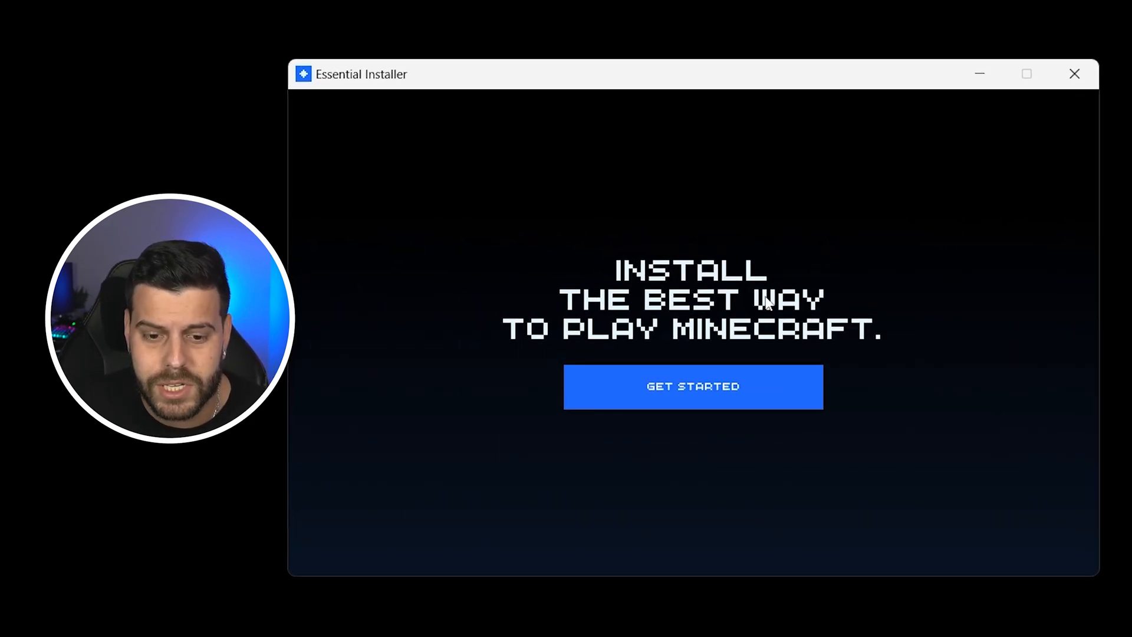
Create a new Minecraft Launcher installation '1.21.4 Fabric Essential' (1.21.4, Fabric) and install Essential
click(693, 387)
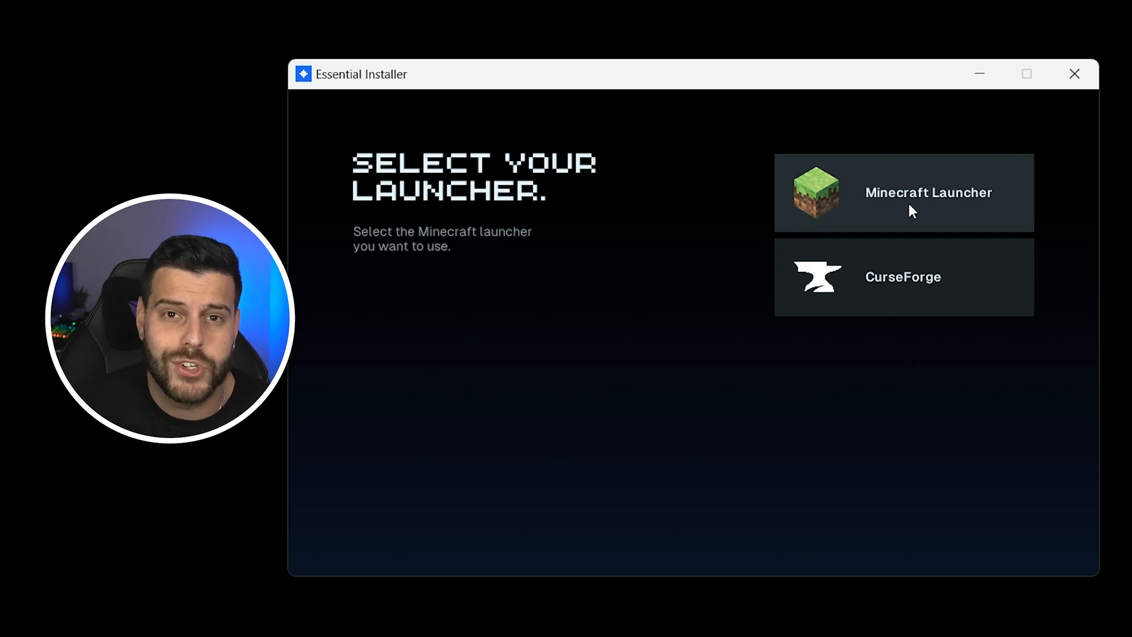
click(904, 192)
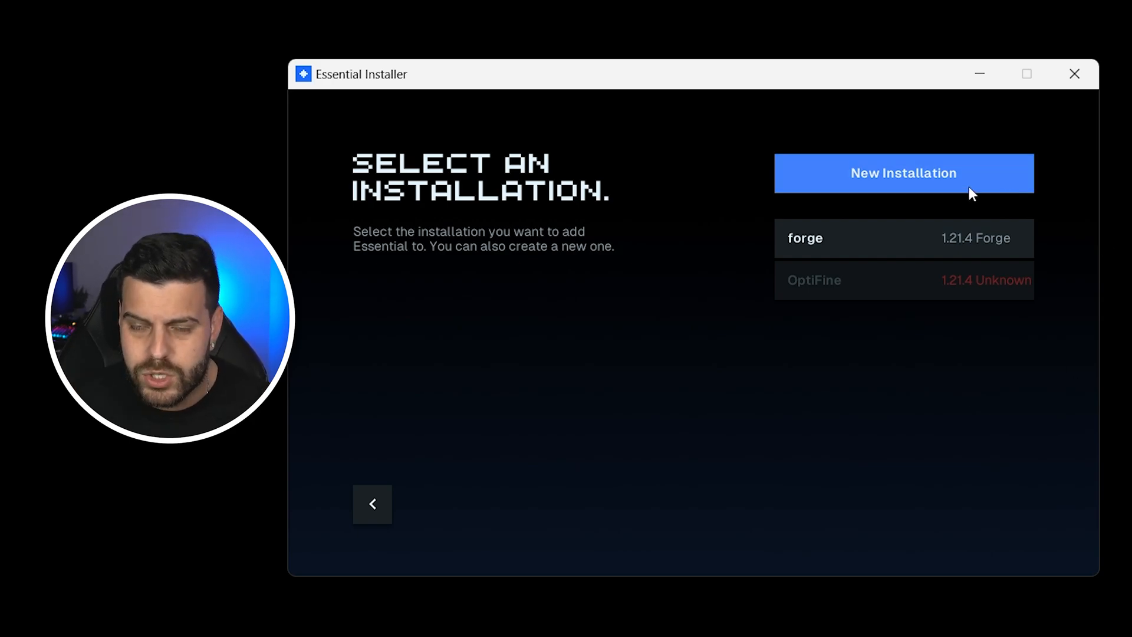
click(904, 173)
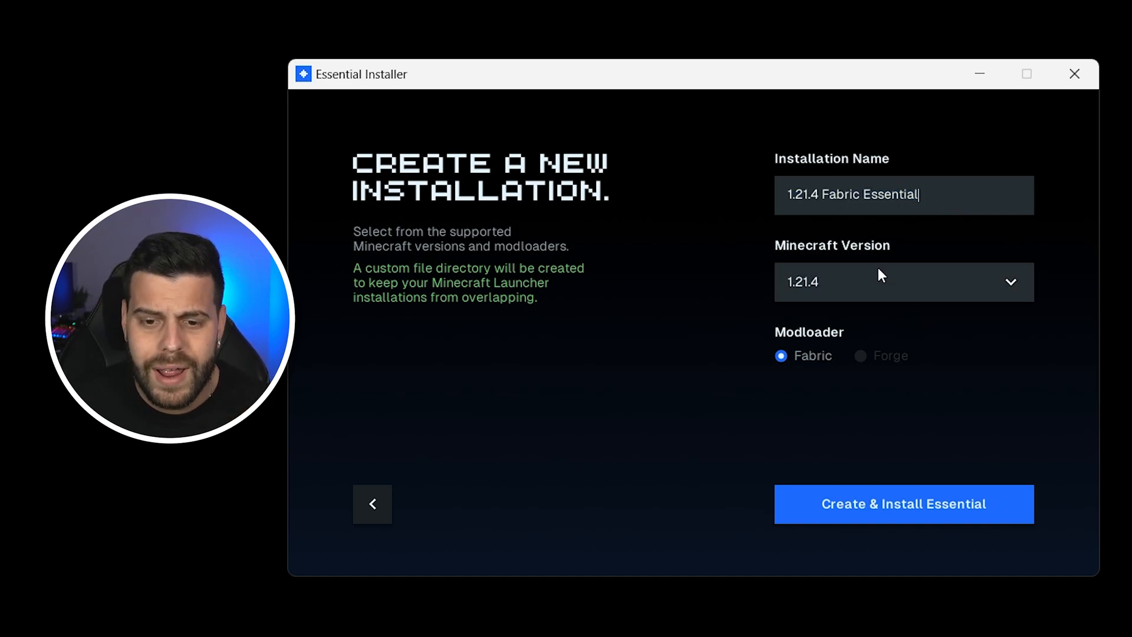
mouse_move(849, 289)
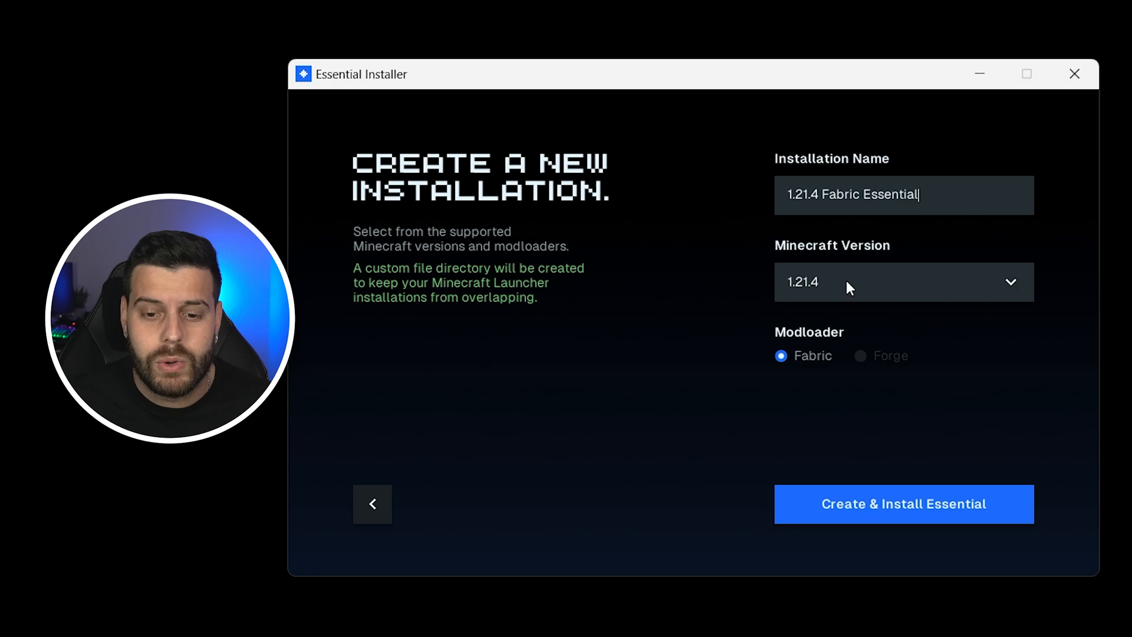
mouse_move(821, 341)
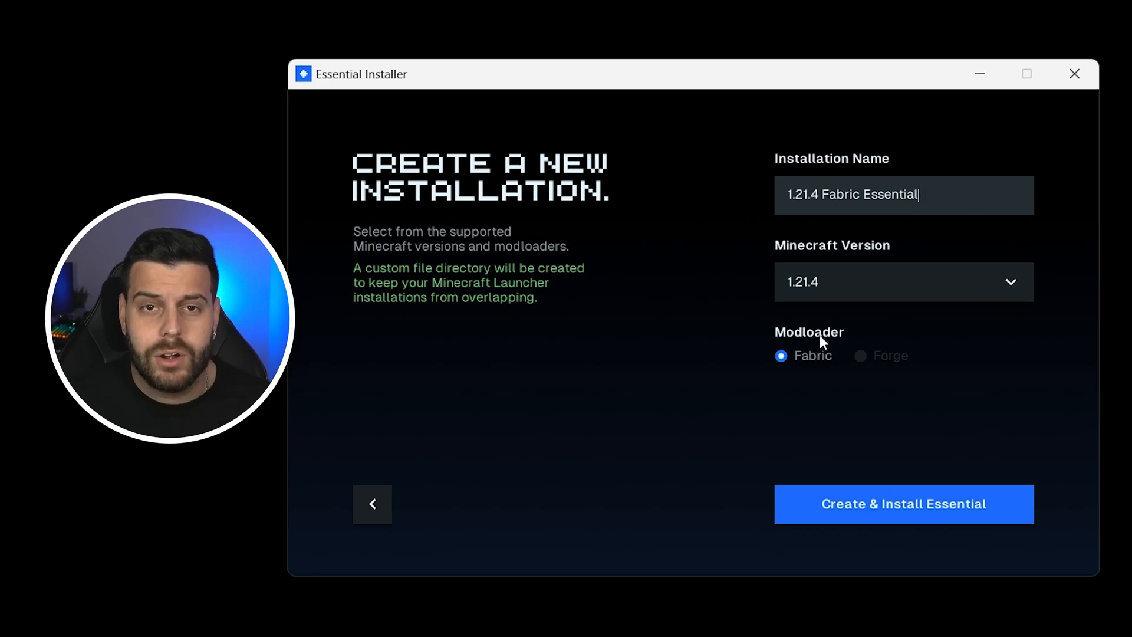
mouse_move(867, 363)
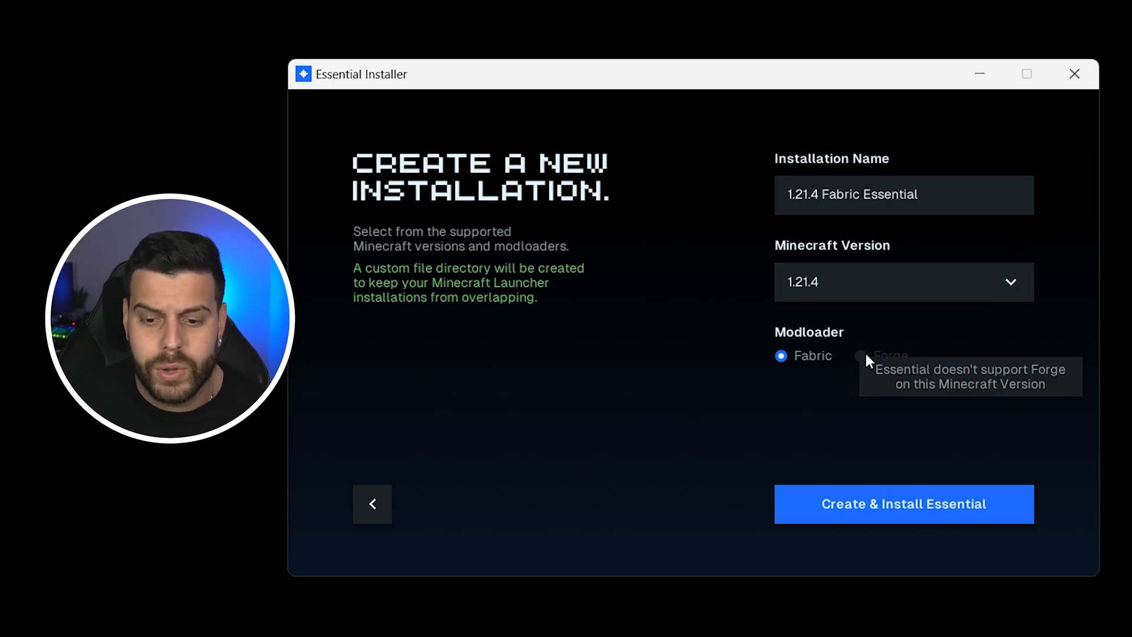
mouse_move(872, 392)
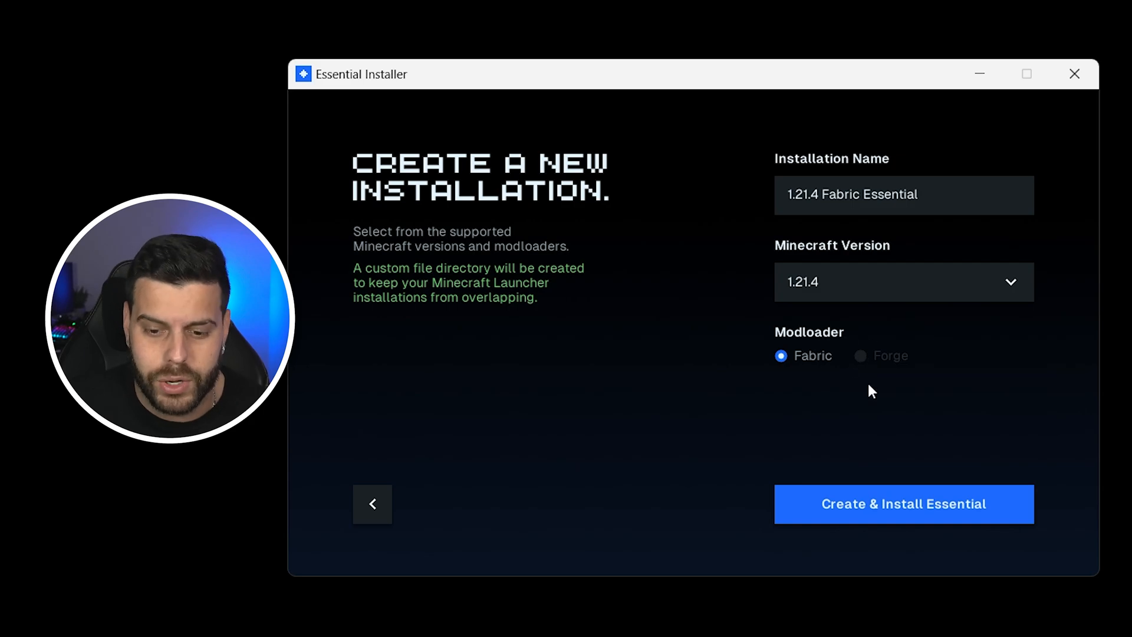
click(903, 503)
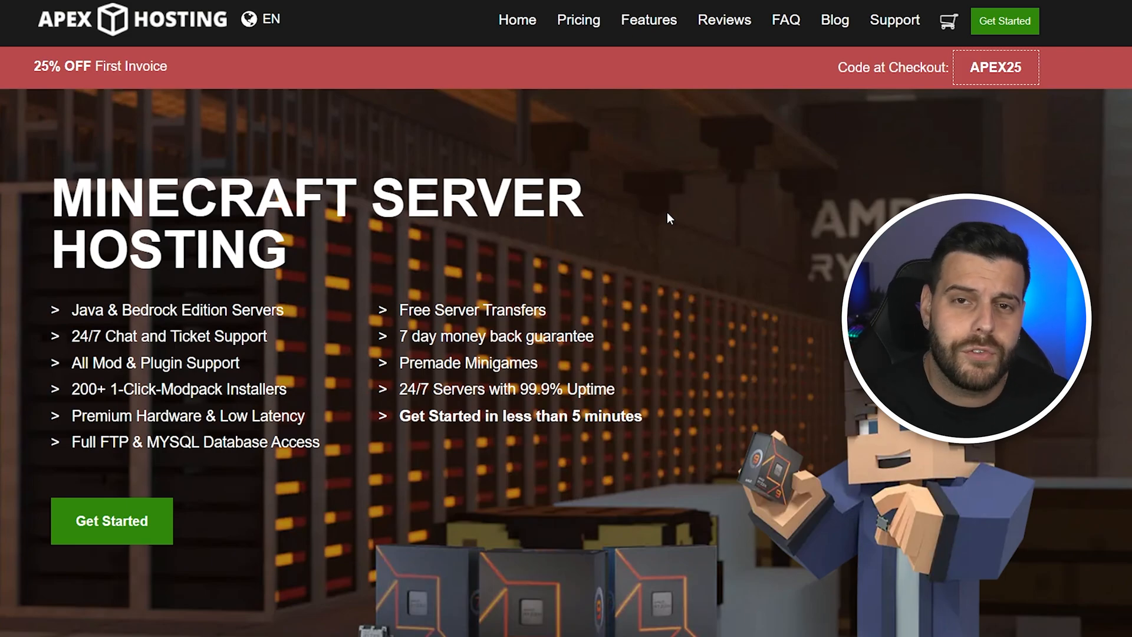
mouse_move(700, 324)
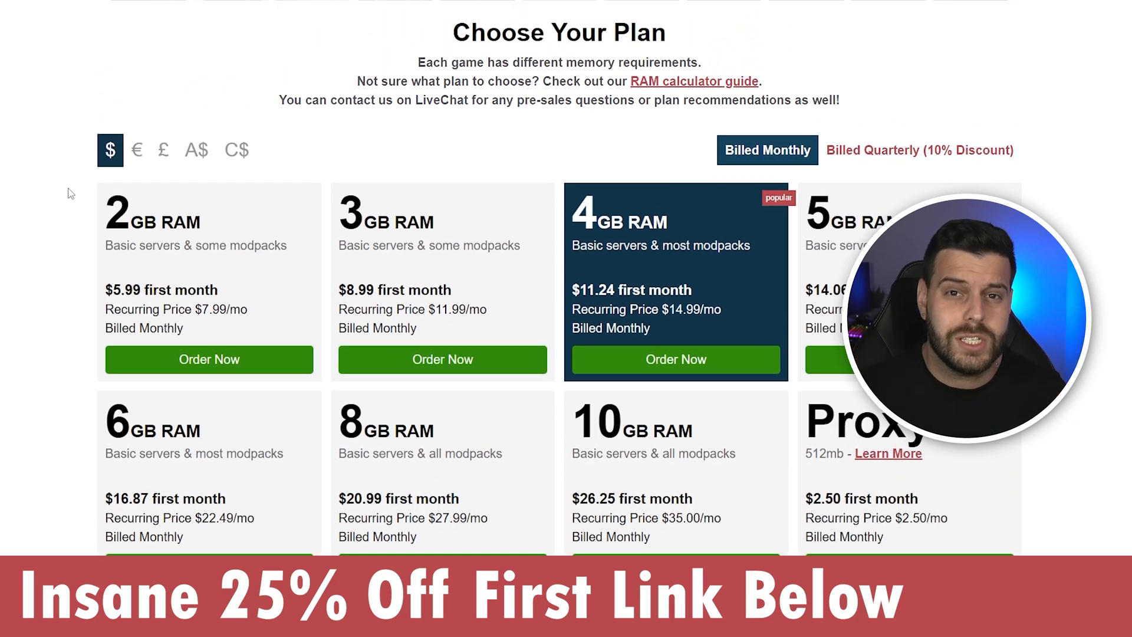
Scroll Apex Hosting's features and modpack list down to the Choose Your Plan pricing
scroll(down, 3)
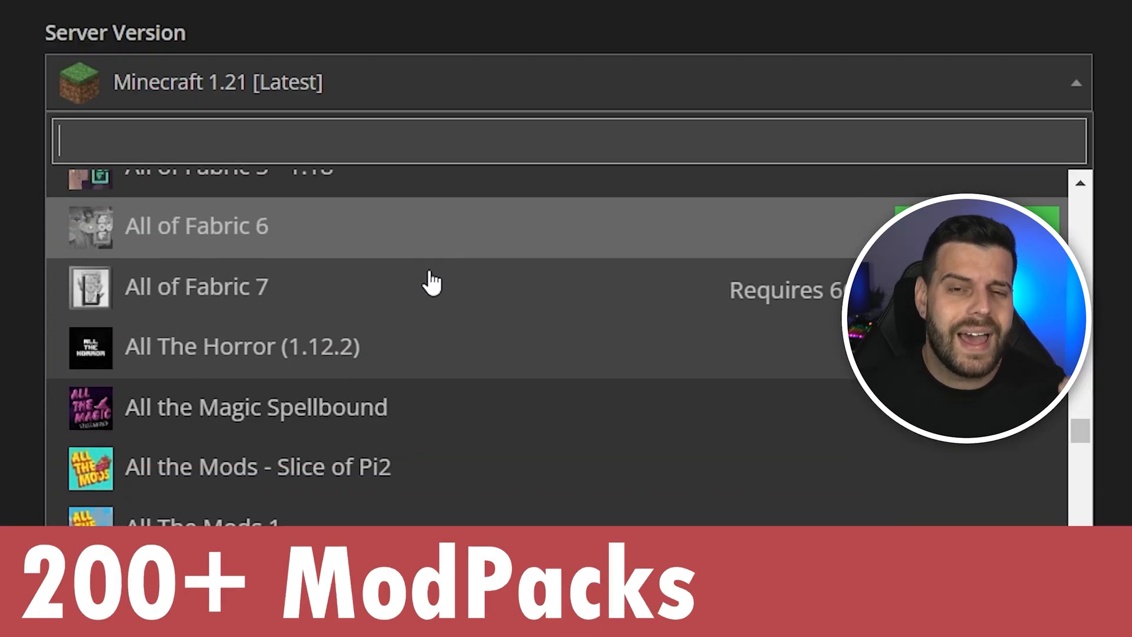
scroll(down, 3)
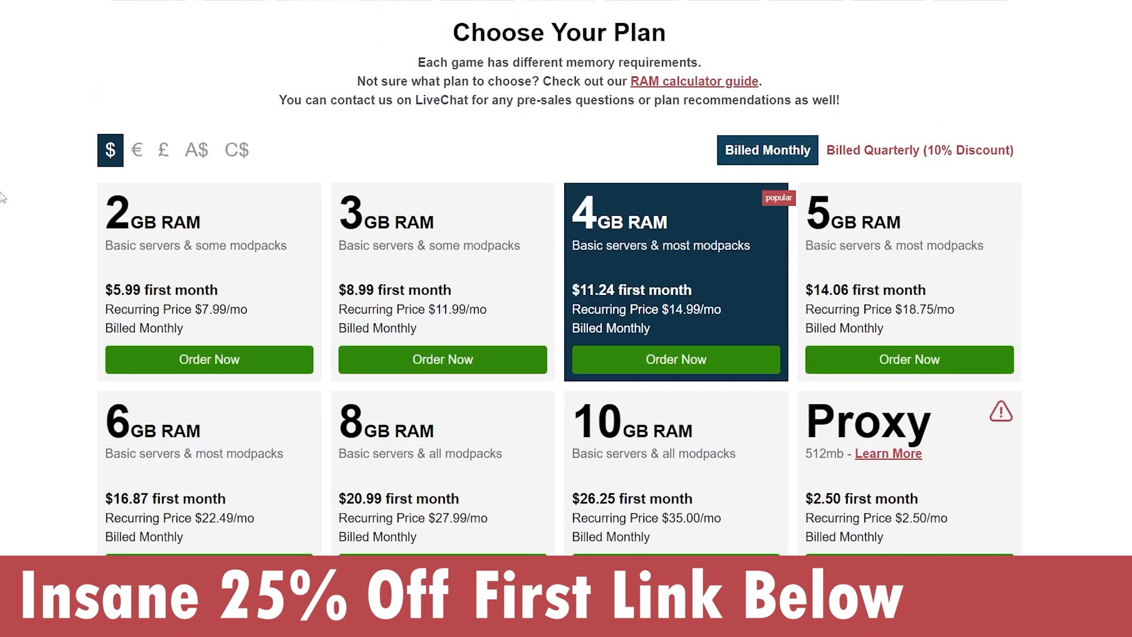
mouse_move(37, 188)
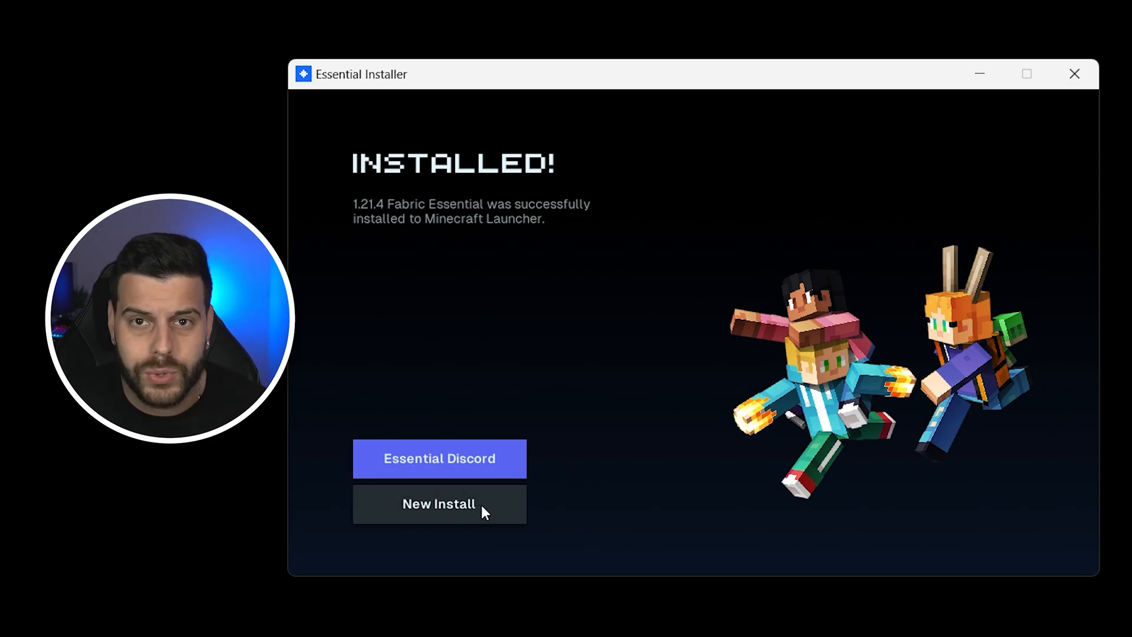
Wait for 1.21.4 Fabric Essential to show INSTALLED!, then click near New Install
click(1075, 73)
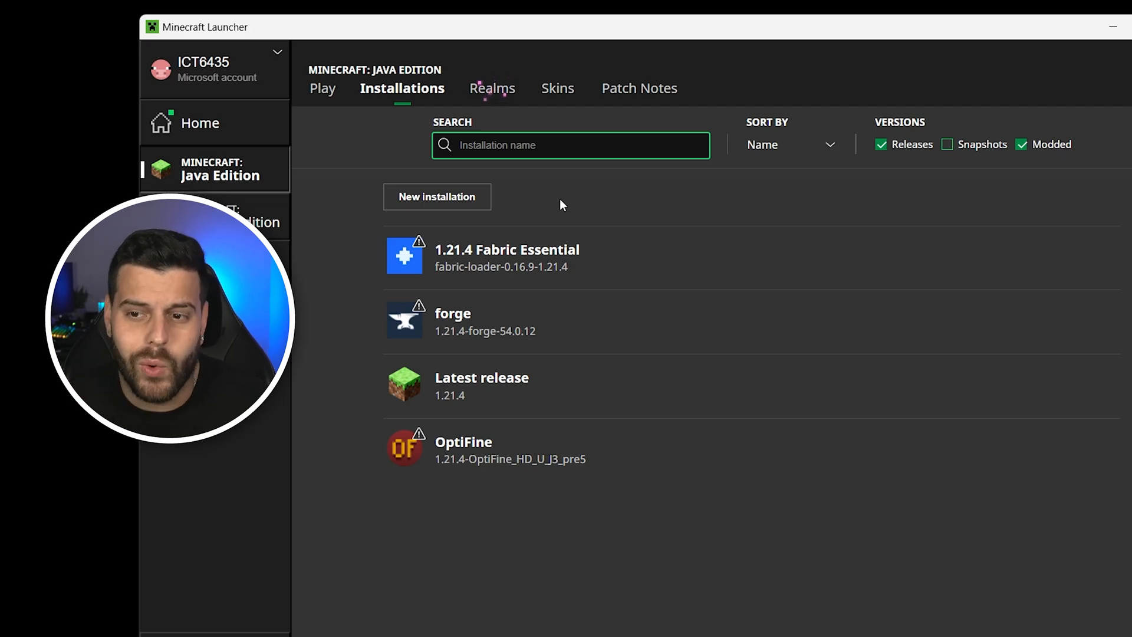
Add a Fabric-loader installation and select 1.21.4 Fabric Essential on the Play page
click(437, 197)
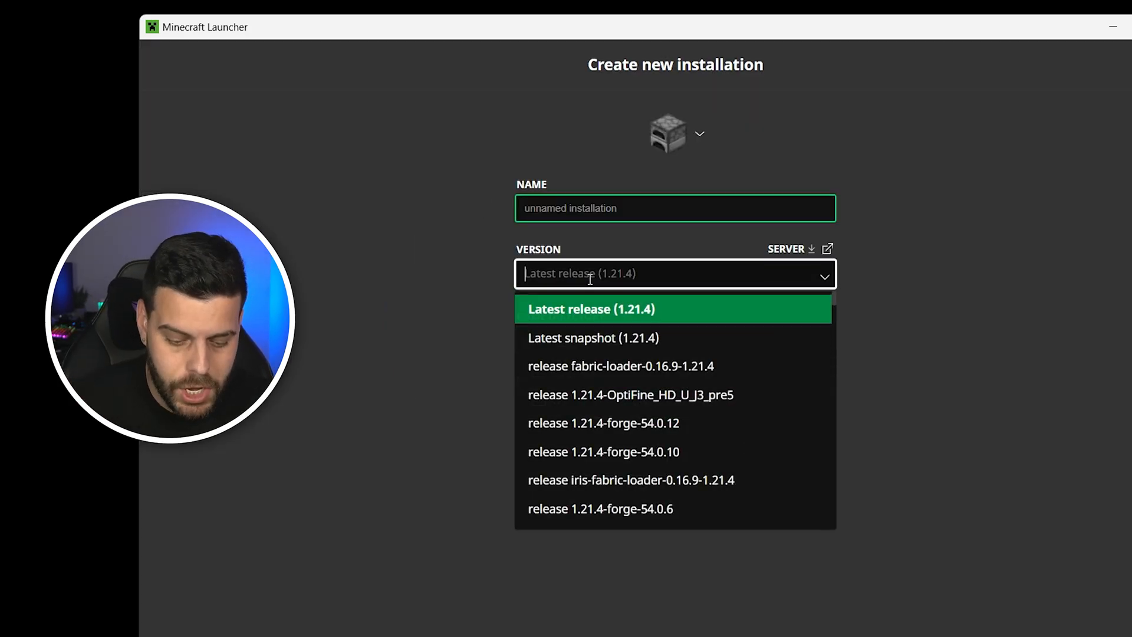
text(fabric)
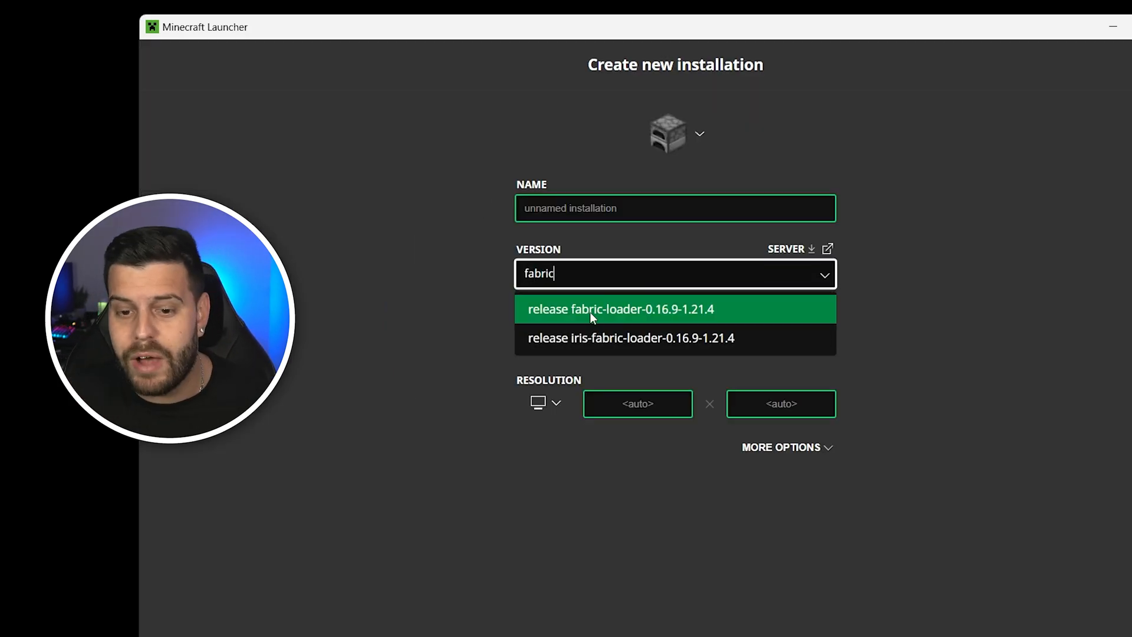
mouse_move(763, 338)
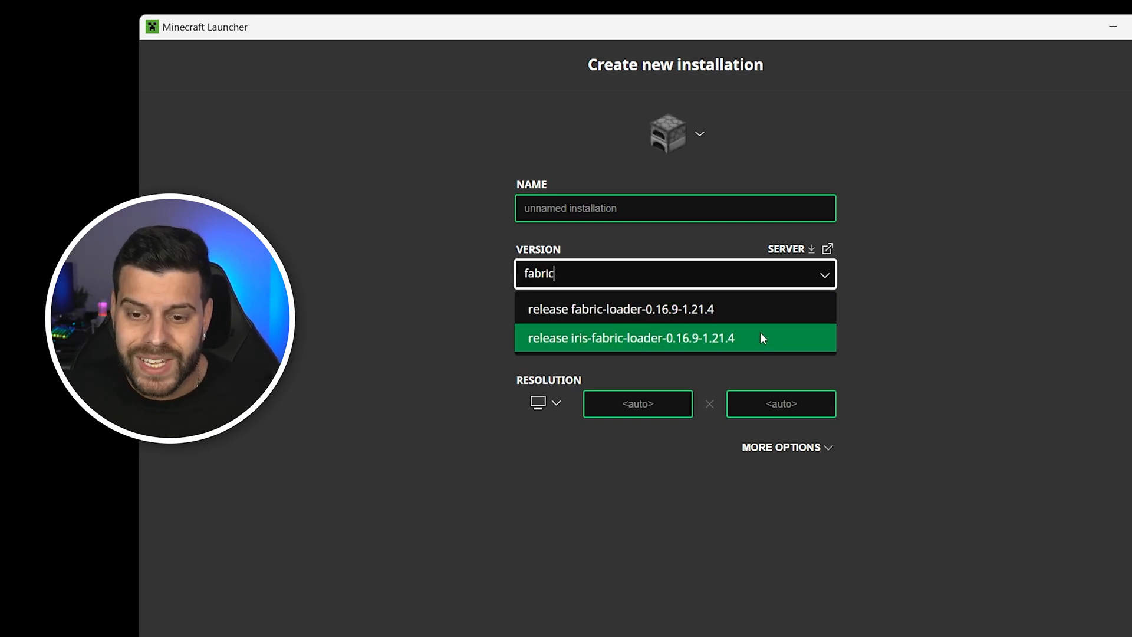
click(615, 309)
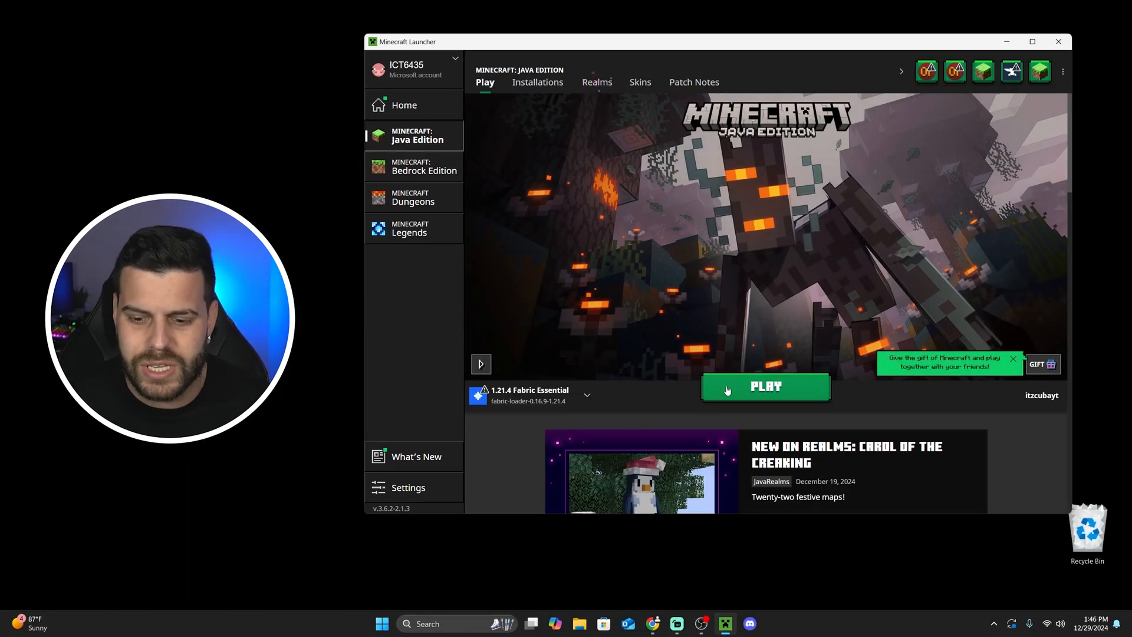
Launch 1.21.4 Fabric Essential, accepting the modified-installation risk warning
click(766, 387)
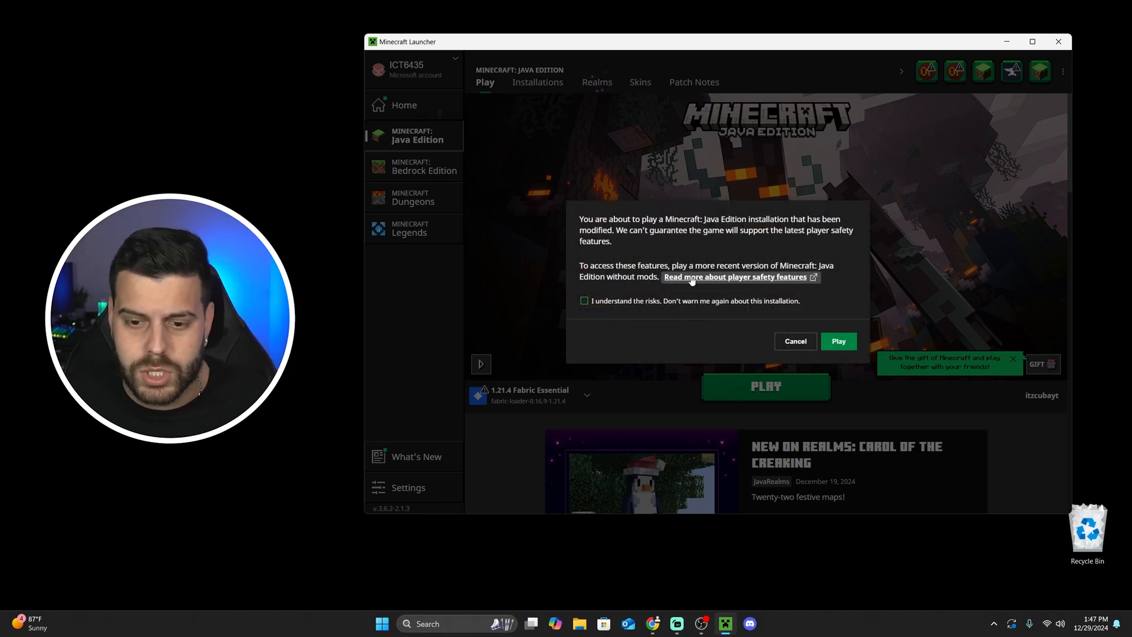
click(583, 301)
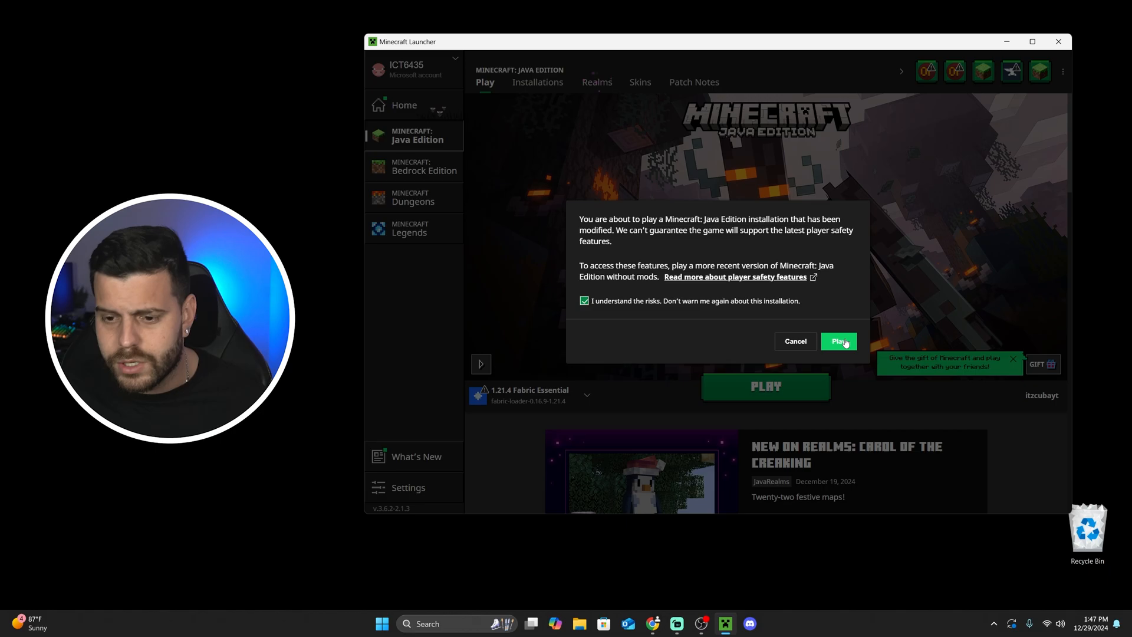
click(839, 341)
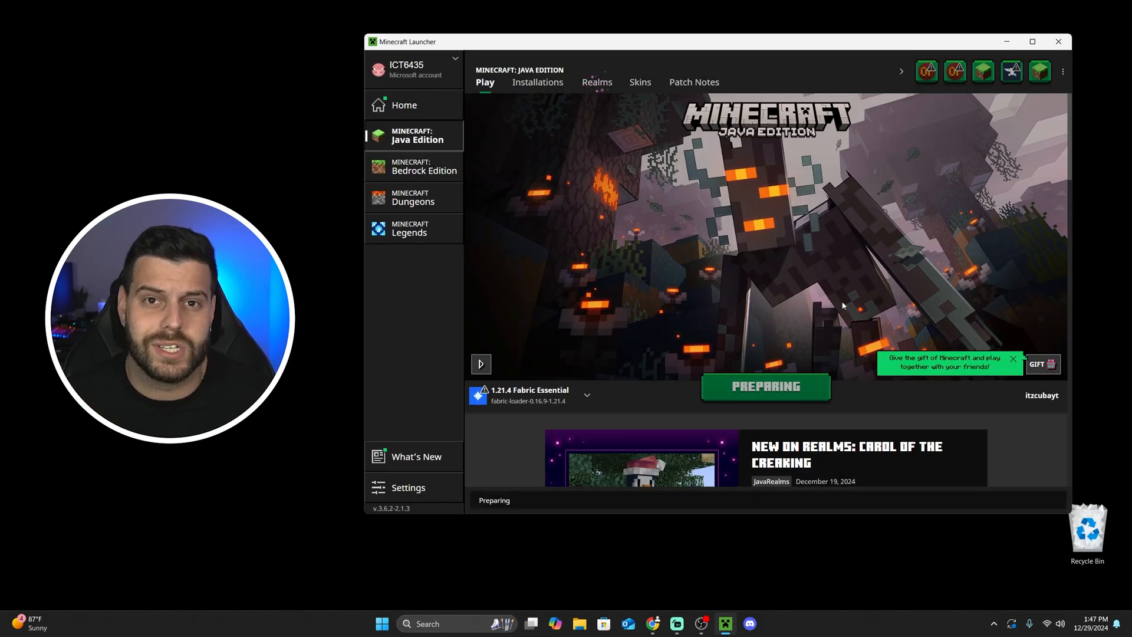
click(766, 386)
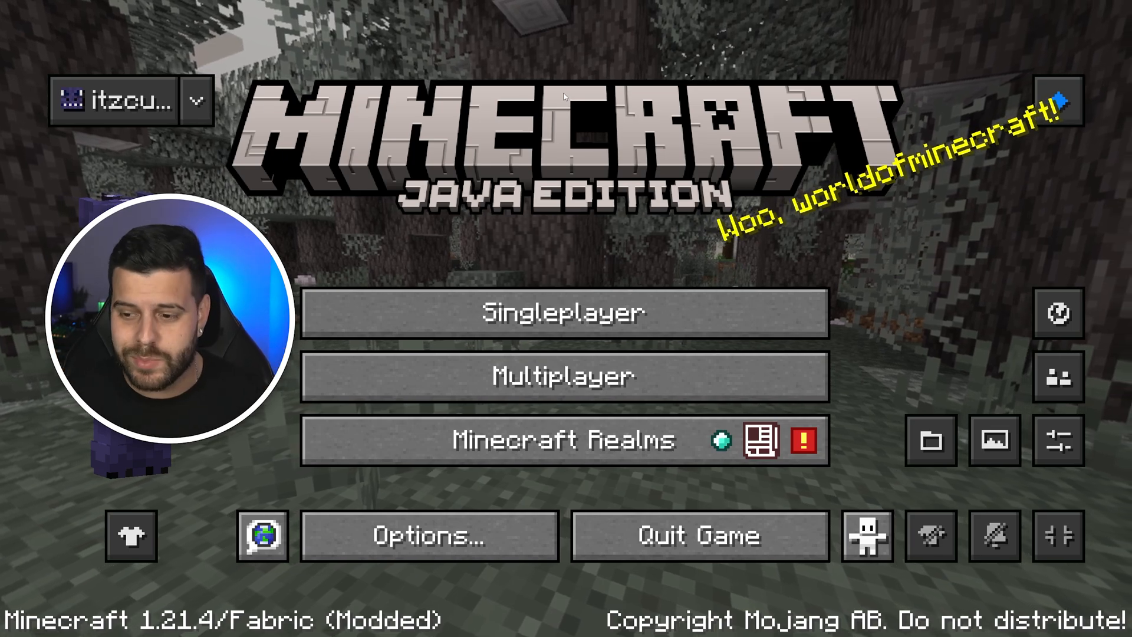
mouse_move(1058, 377)
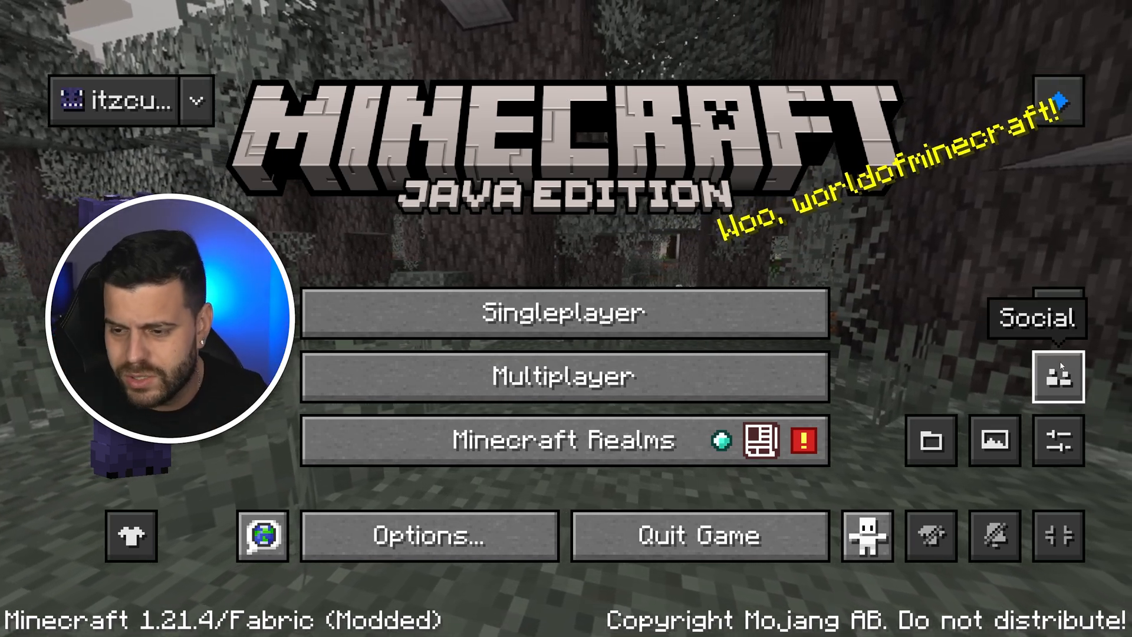
Open Essential's social features and accept its Terms of Service
click(1058, 378)
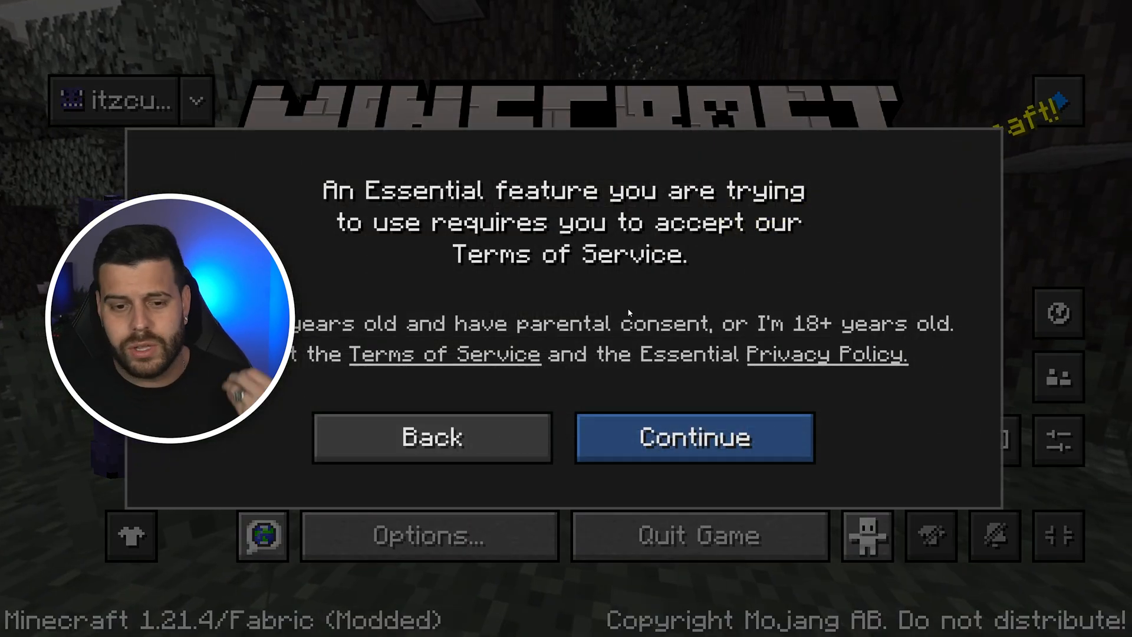
click(695, 437)
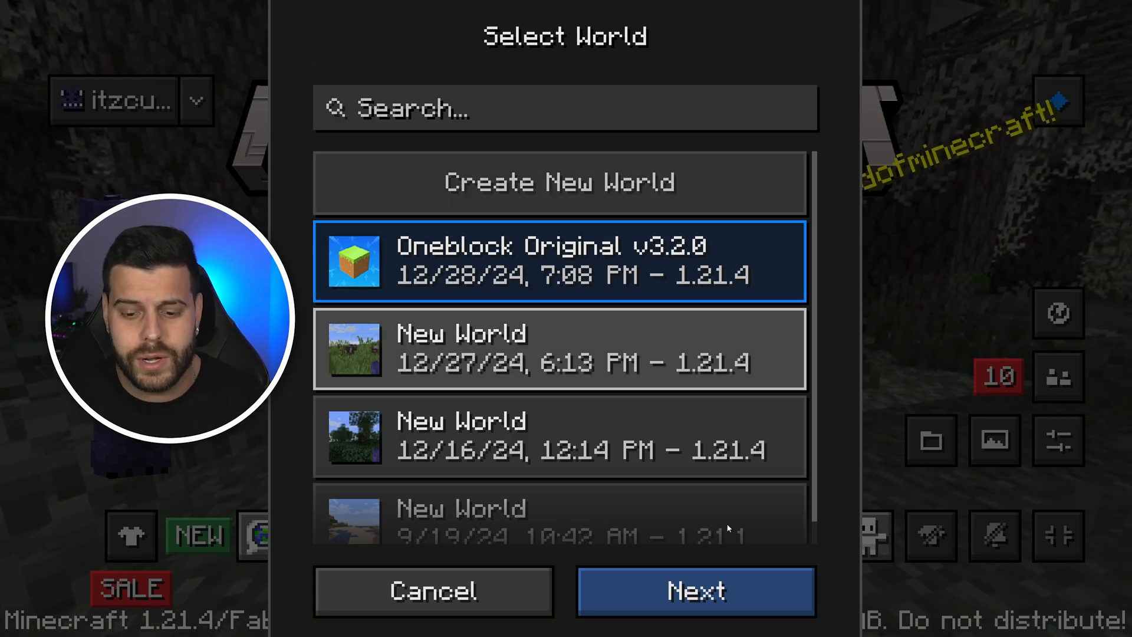
Continue with Oneblock Original on Survival/Normal, then add and remove the friend invite
click(697, 598)
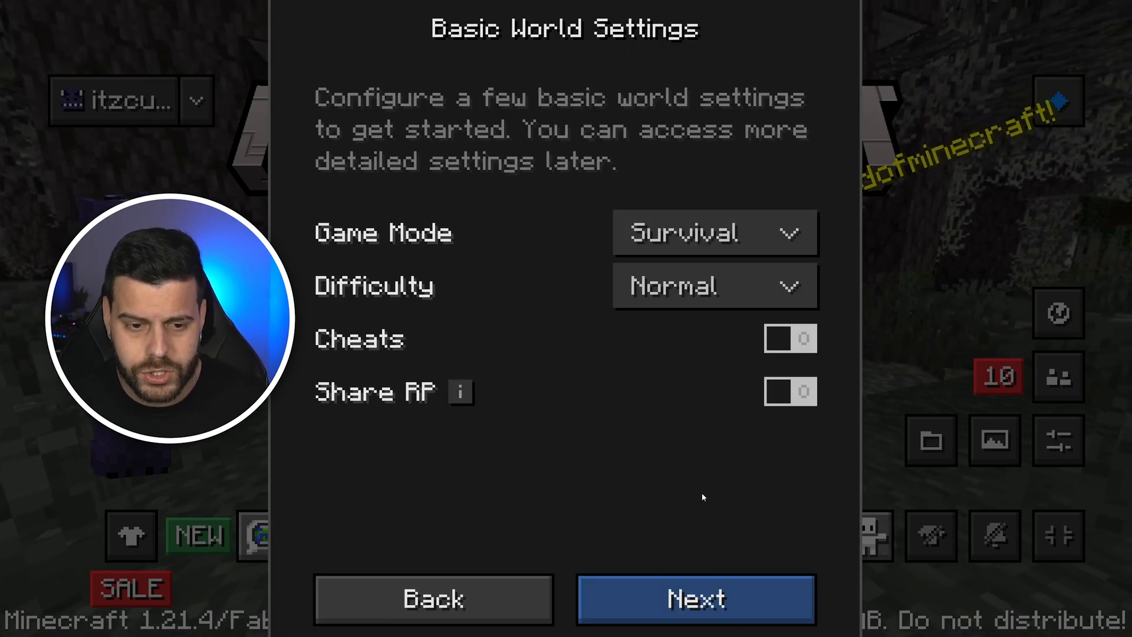
click(696, 599)
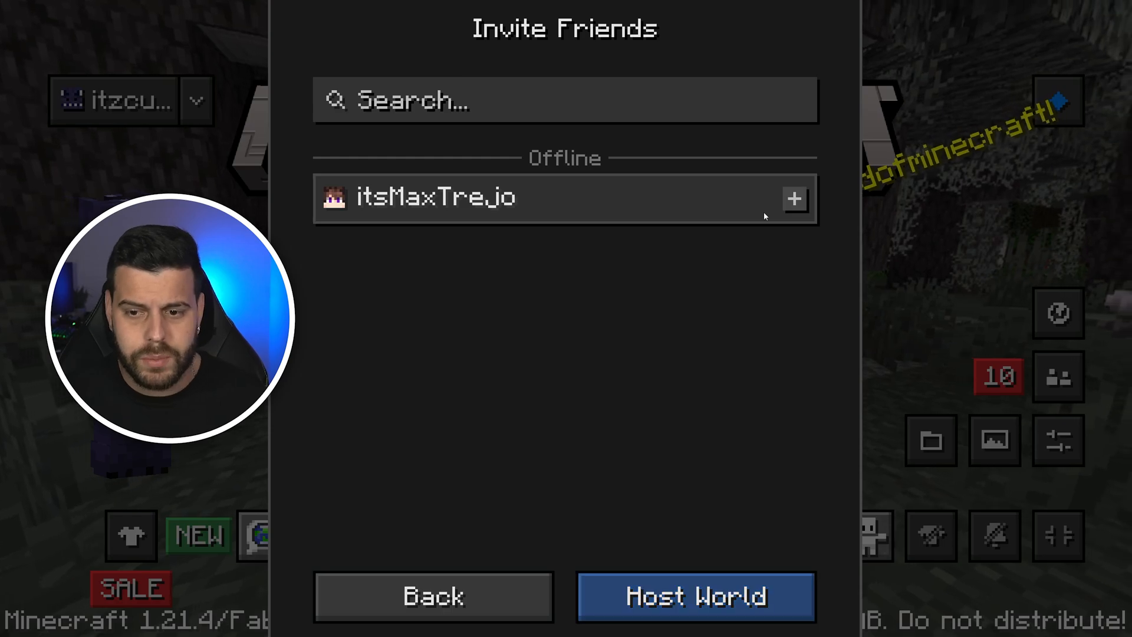
click(795, 198)
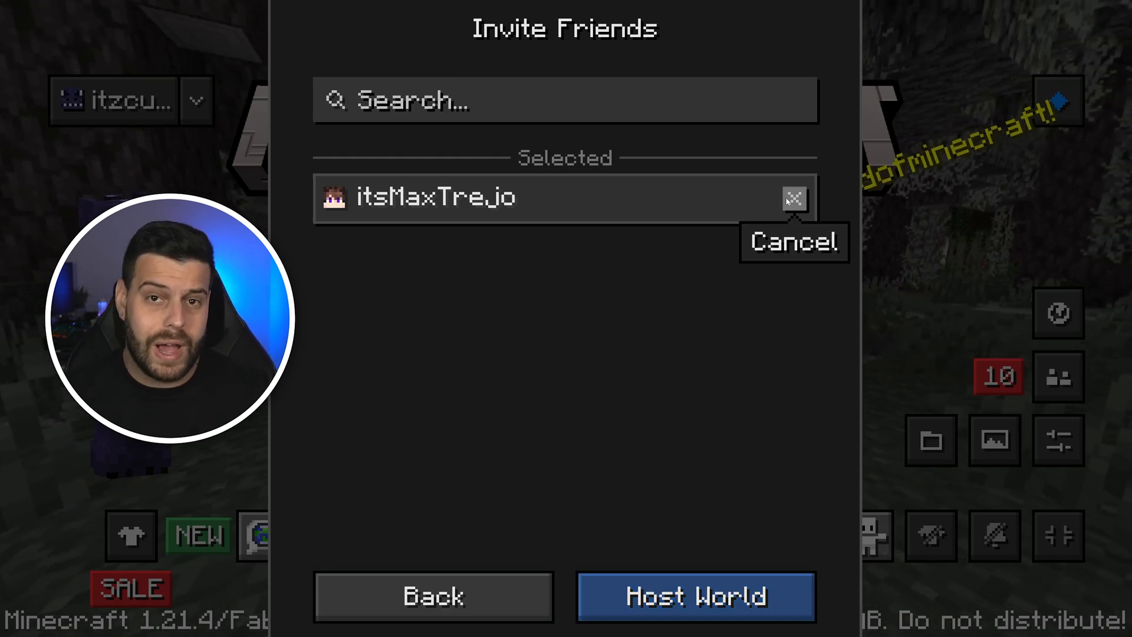
click(794, 200)
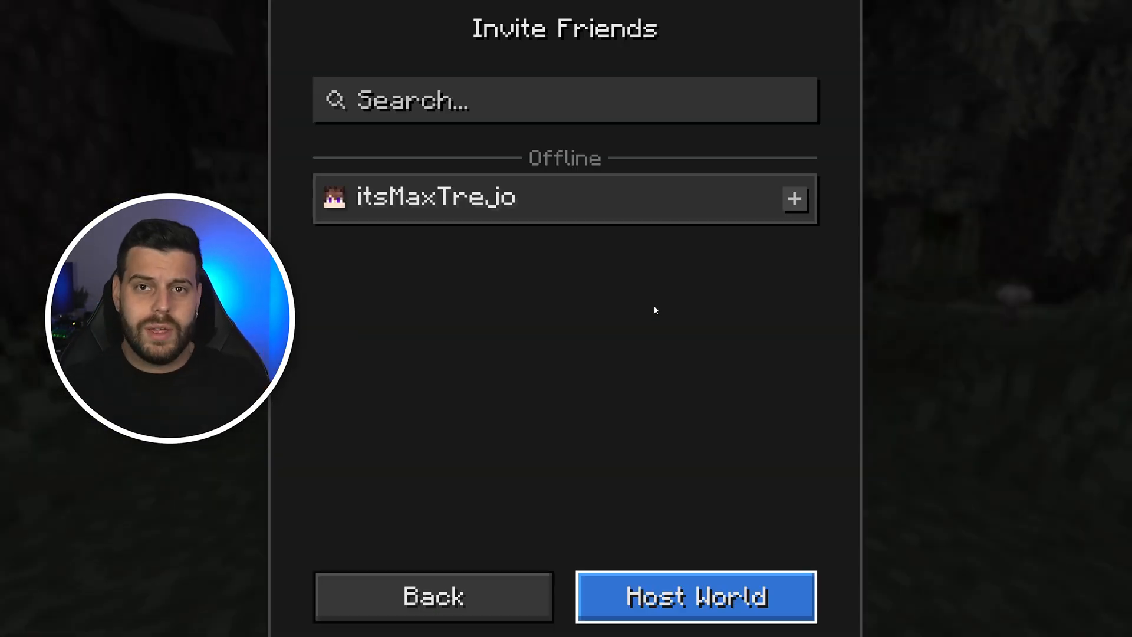